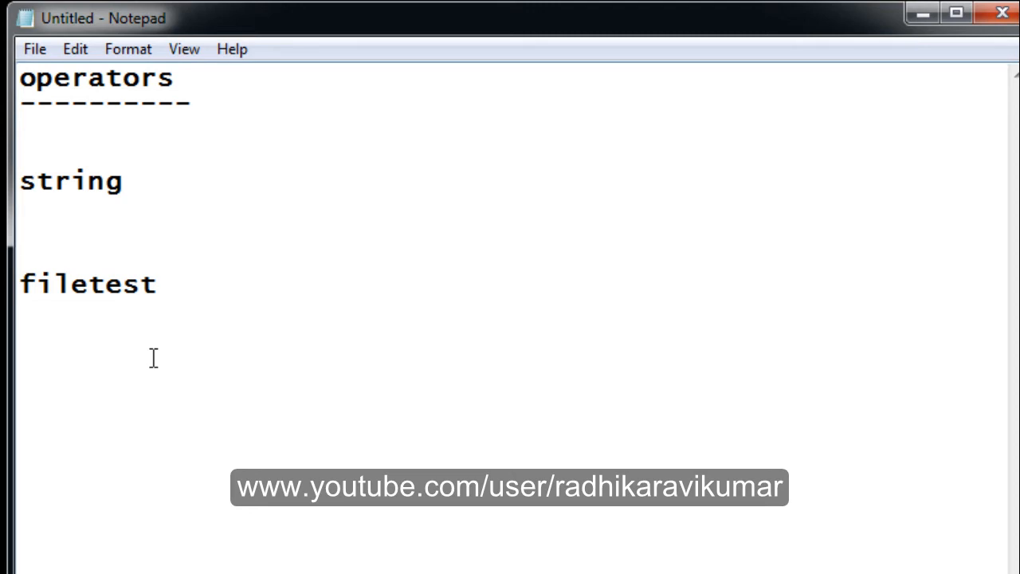
# Extend the 'string' heading to 'string operators' and underline it with a row of '=' signs
pyautogui.click(123, 181)
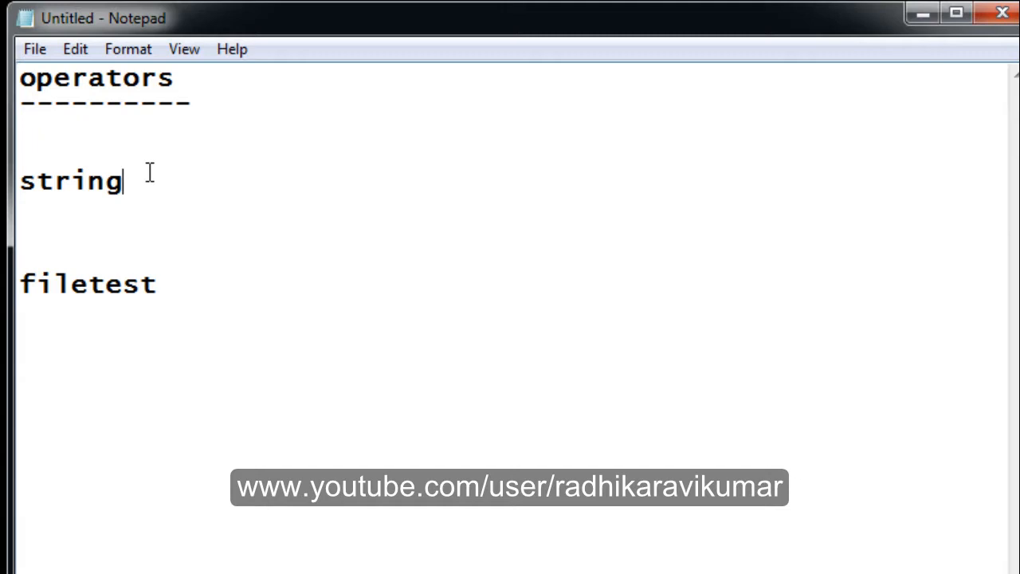
pyautogui.write('operators')
pyautogui.write('===================')
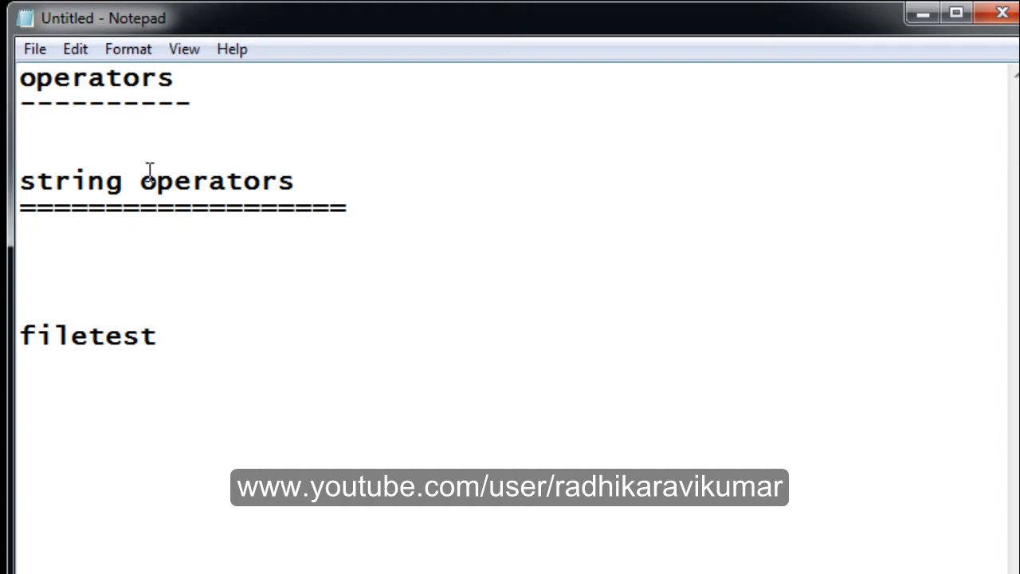
# Enter the operators =, !=, -z, -n and str on separate lines below the underline
pyautogui.click(22, 231)
pyautogui.write('=')
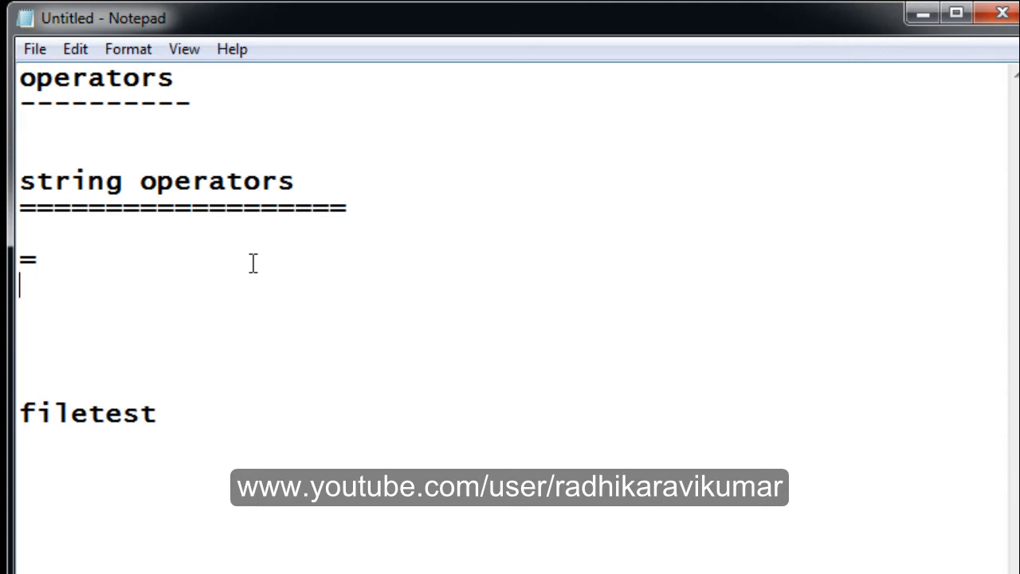
pyautogui.write('!=')
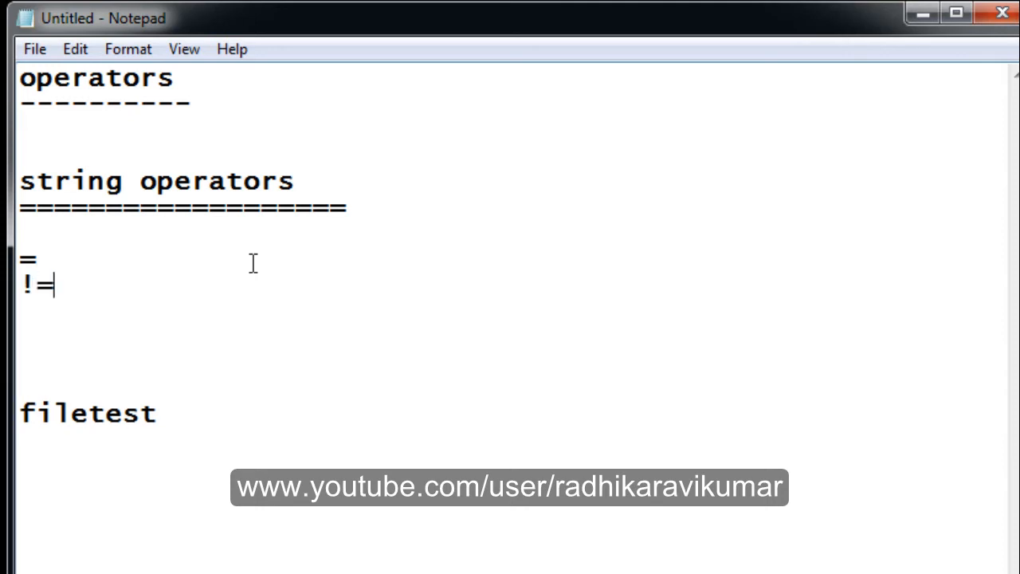
pyautogui.press('Return')
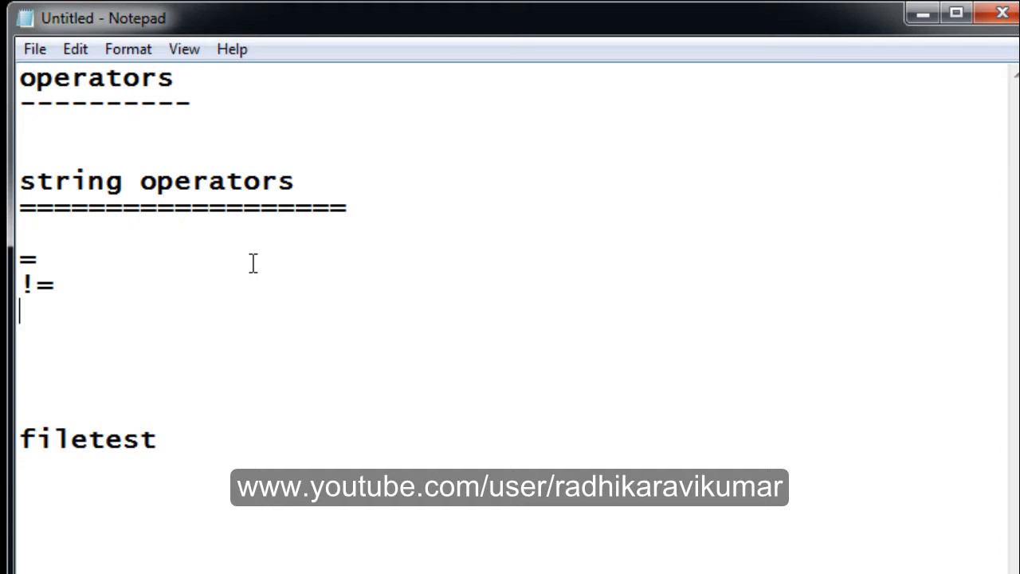
pyautogui.write('-z')
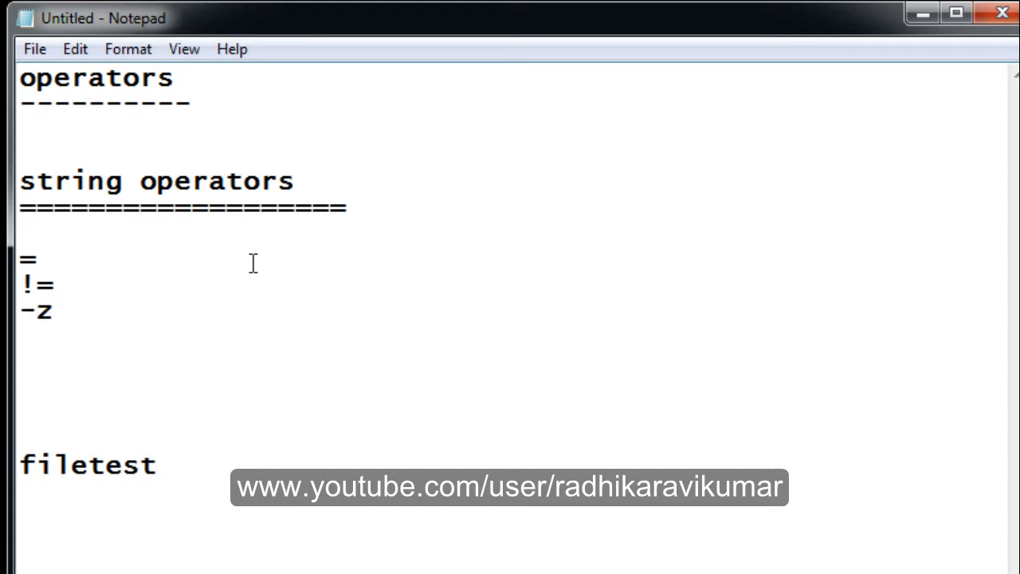
pyautogui.write('-n')
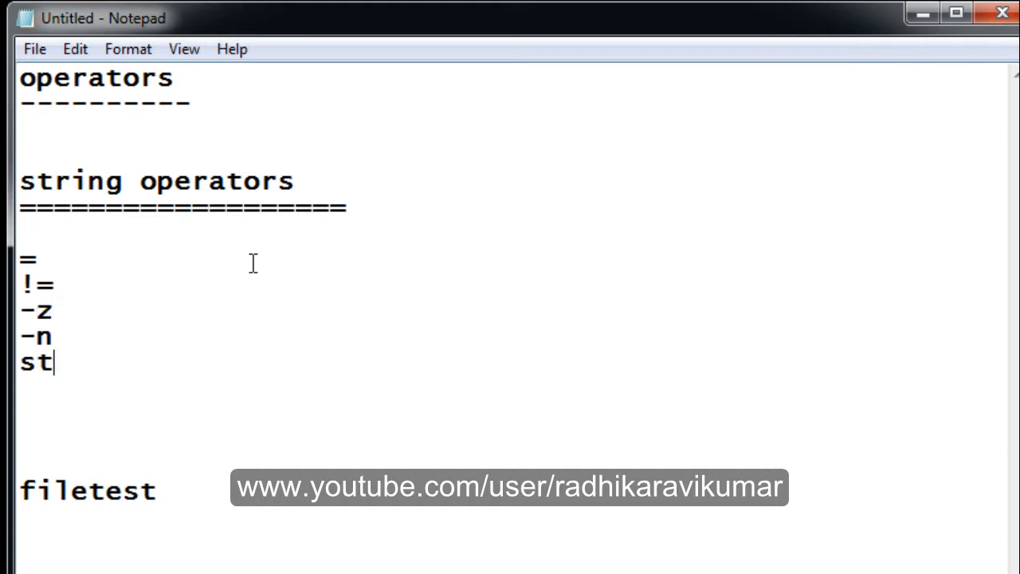
pyautogui.write('r')
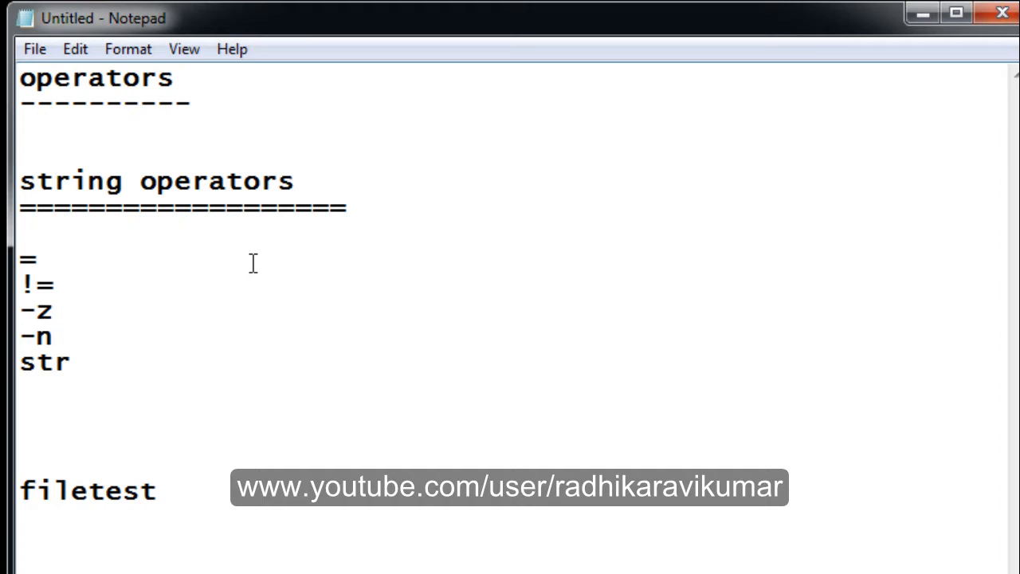
# Write the example '$a = $b' beside the = operator, correcting a typo
pyautogui.write('$a')
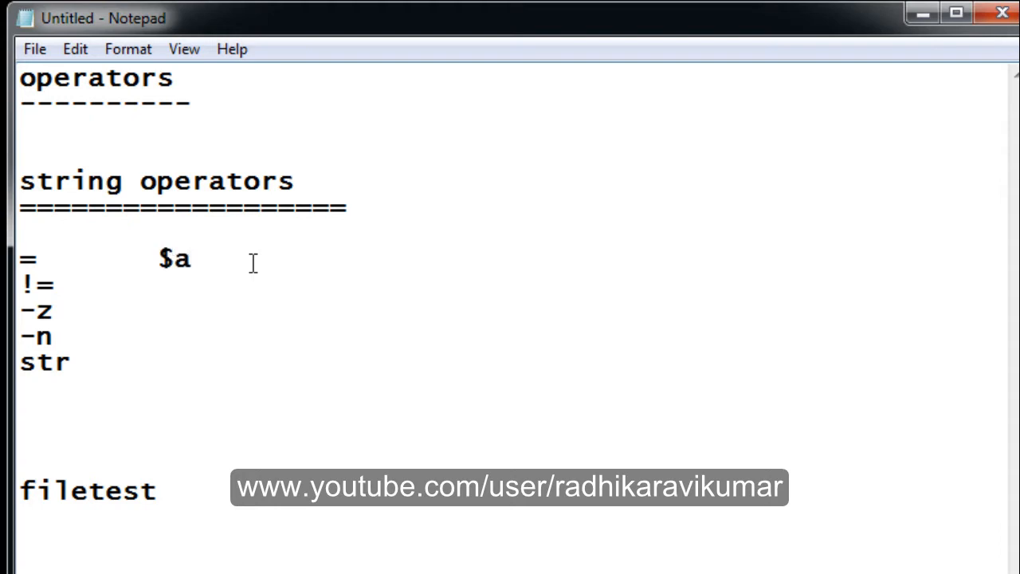
pyautogui.write('- $')
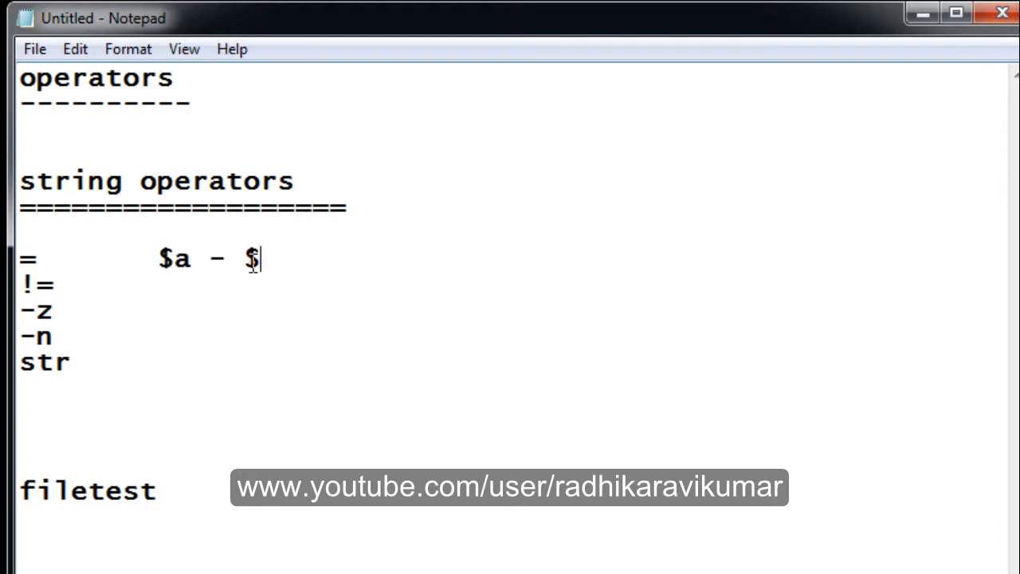
pyautogui.press('BackSpace')
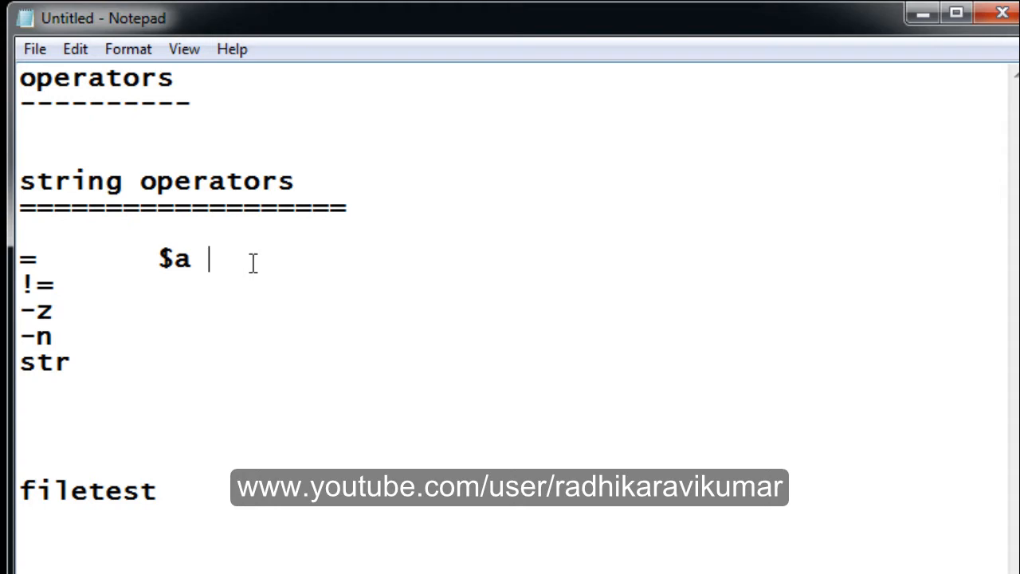
pyautogui.write('= $b')
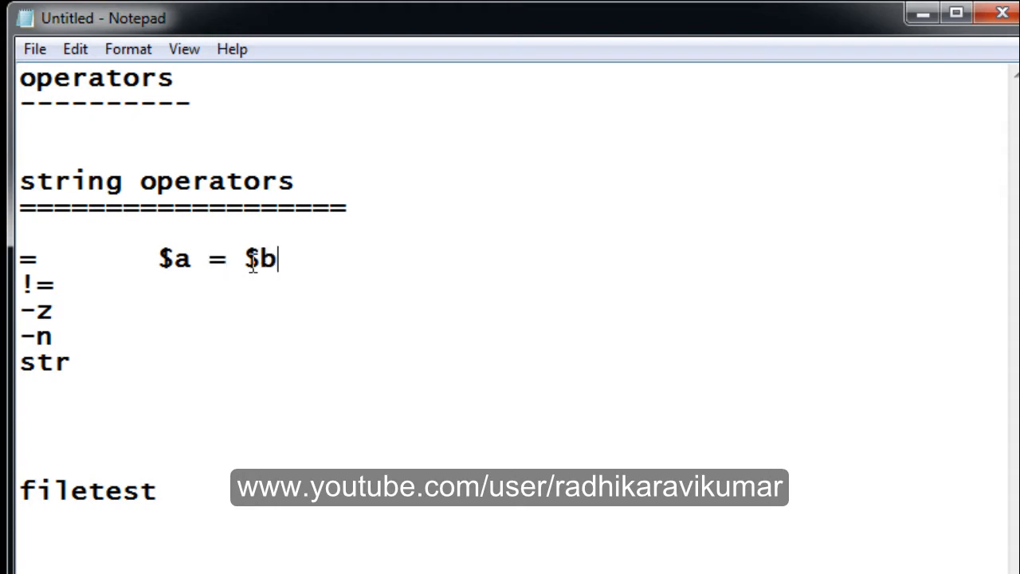
pyautogui.doubleClick(174, 260)
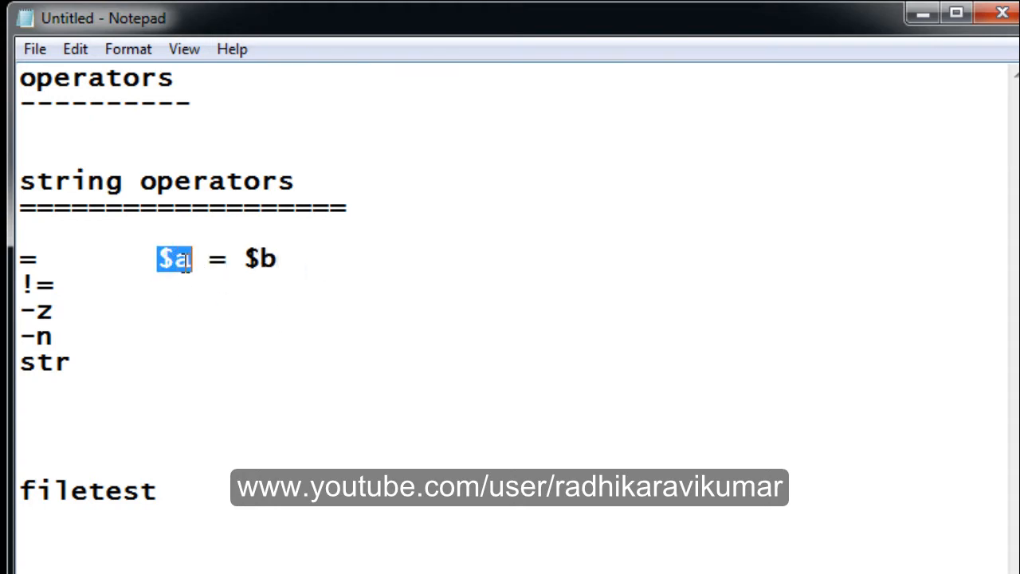
pyautogui.doubleClick(259, 260)
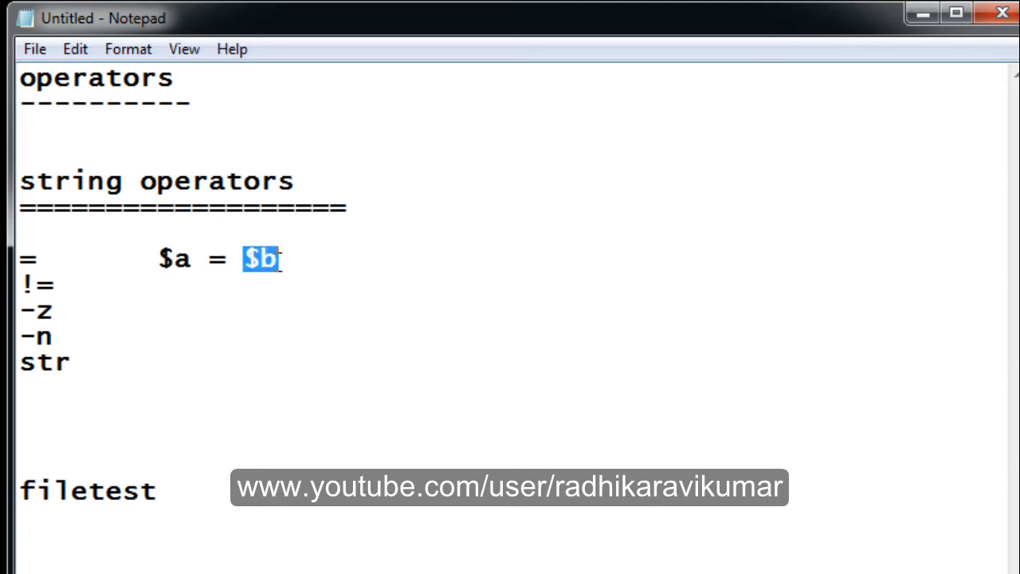
pyautogui.moveTo(366, 255)
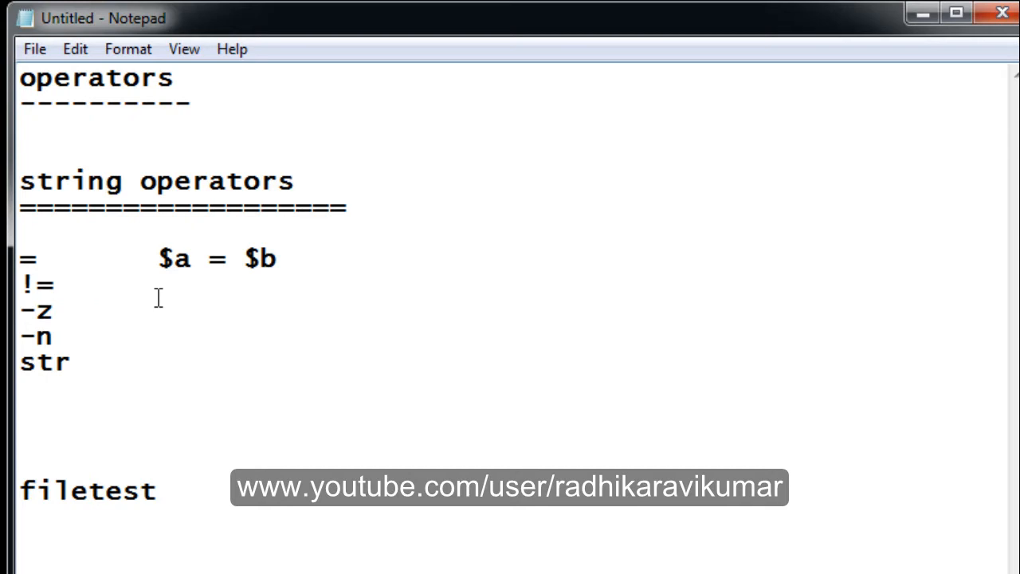
# Write the example '$a != $b' beside the != operator
pyautogui.click(174, 287)
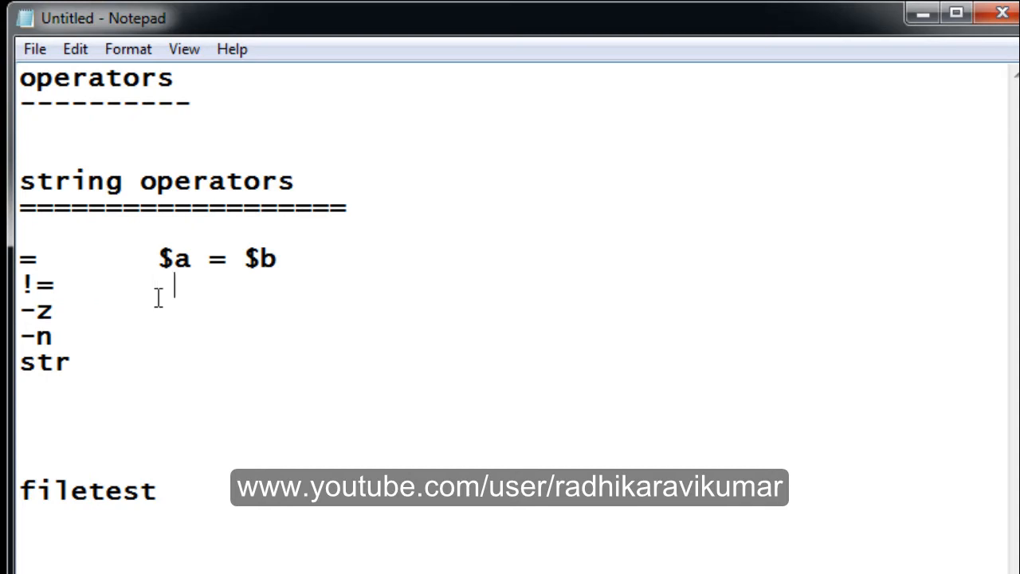
pyautogui.write('$a')
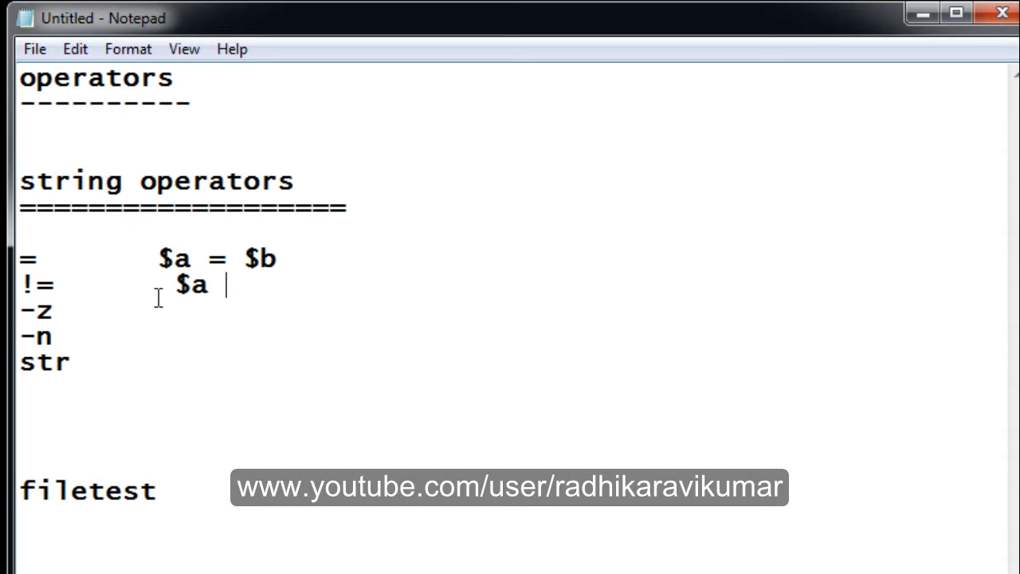
pyautogui.write('!=')
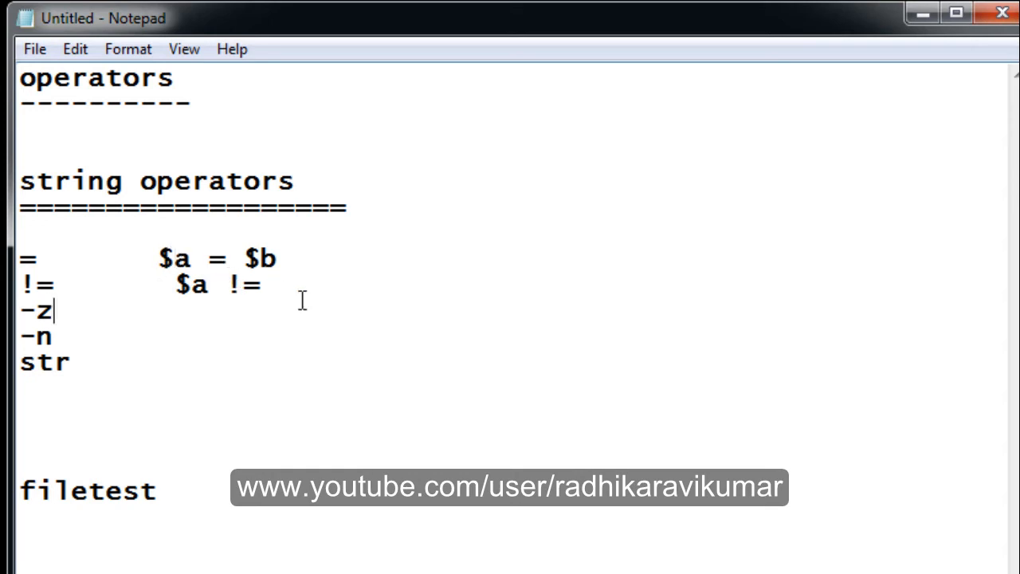
pyautogui.write('$')
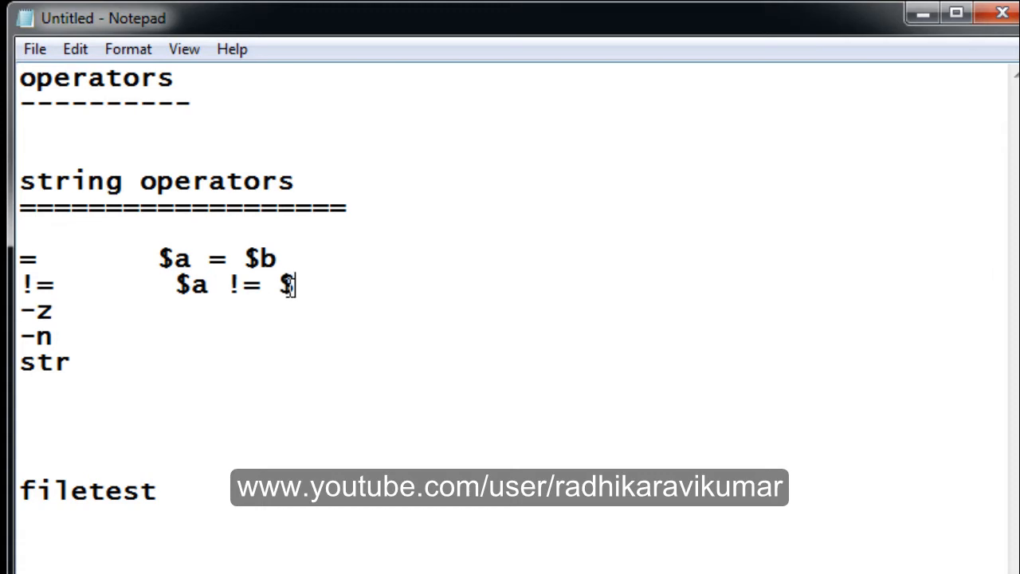
pyautogui.write('b')
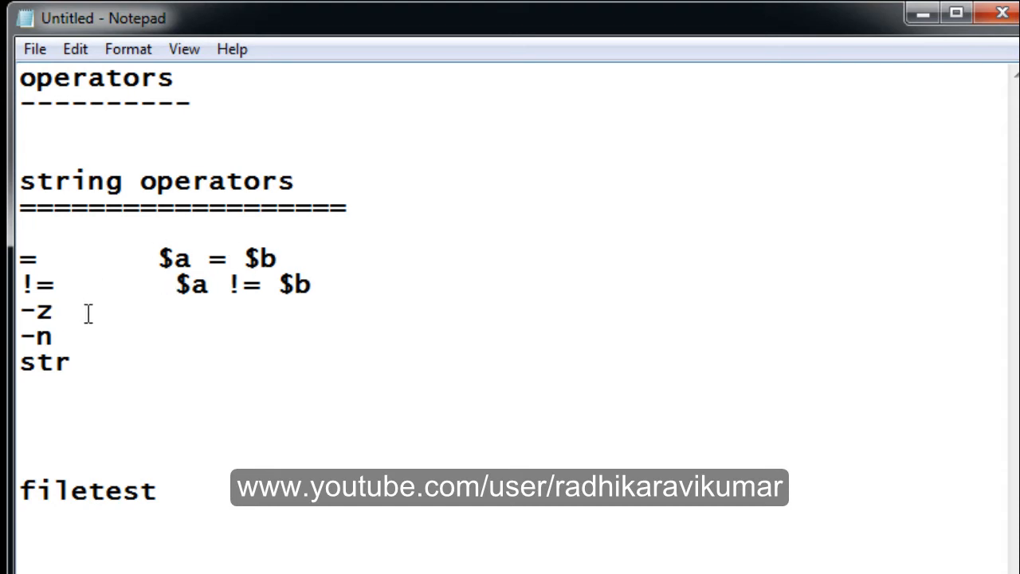
# Enclose the != example in square brackets as '[ $a != $b ]'
pyautogui.click(295, 311)
pyautogui.write('[ ')
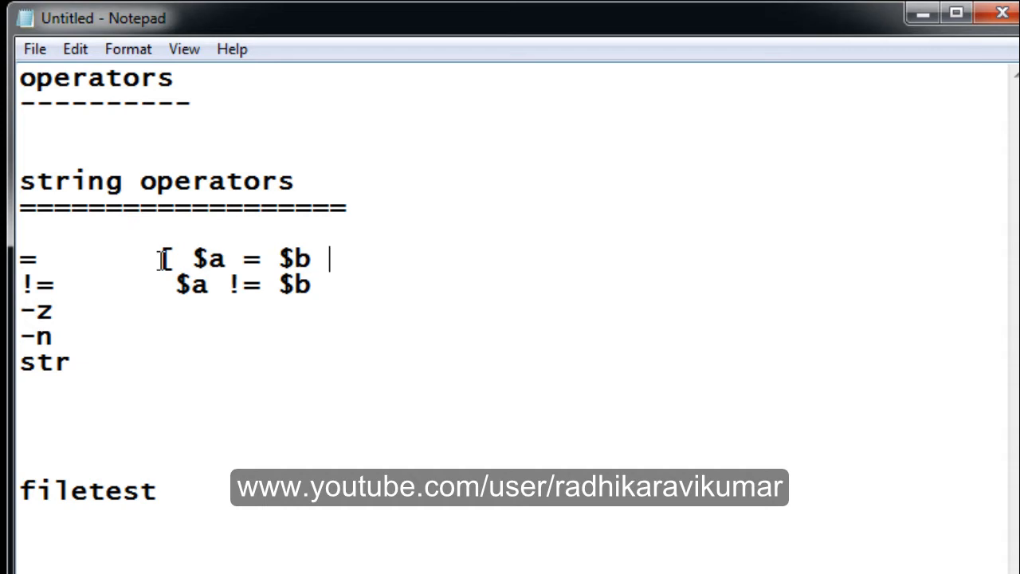
pyautogui.write(']')
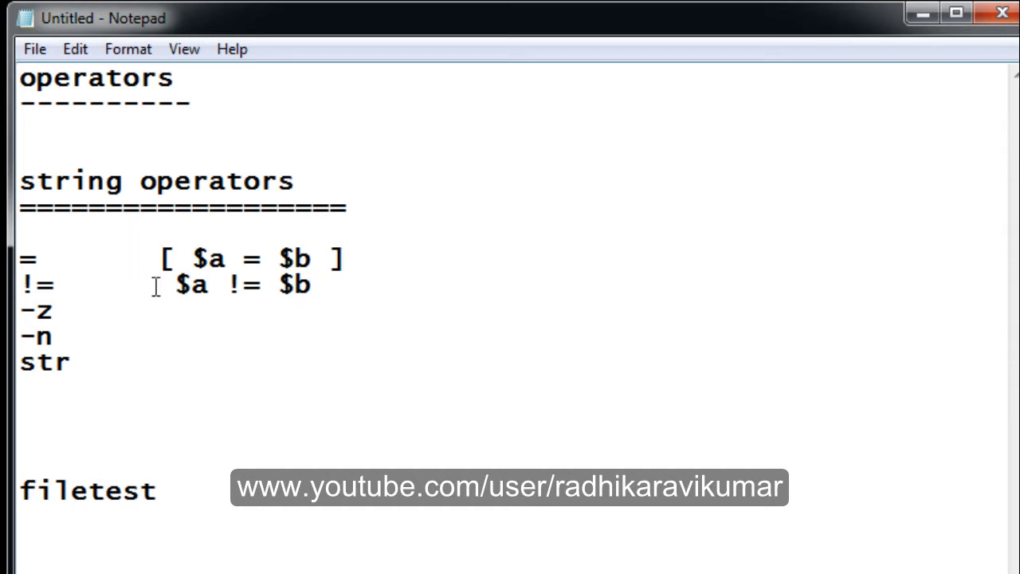
pyautogui.write('[')
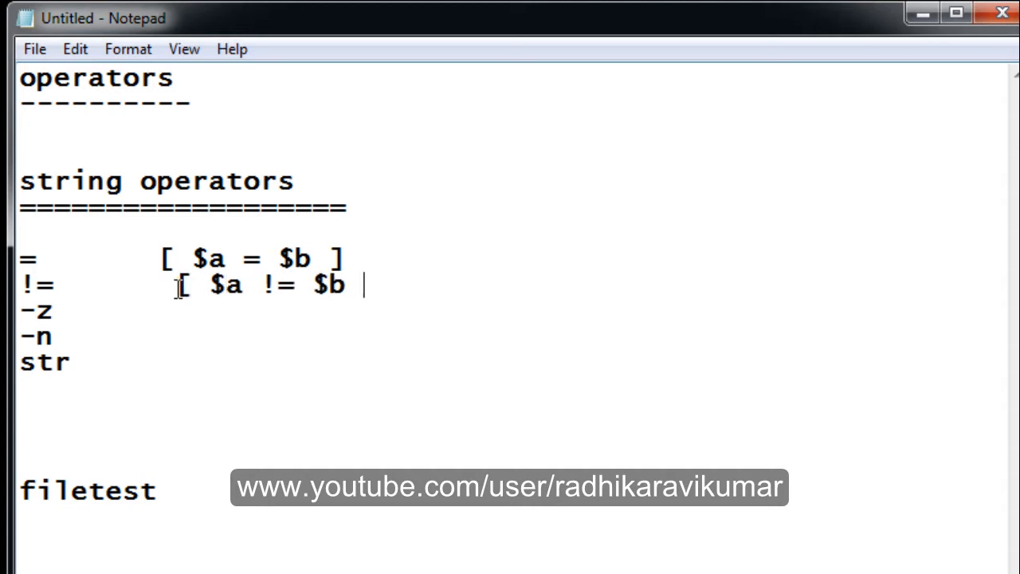
pyautogui.write(']')
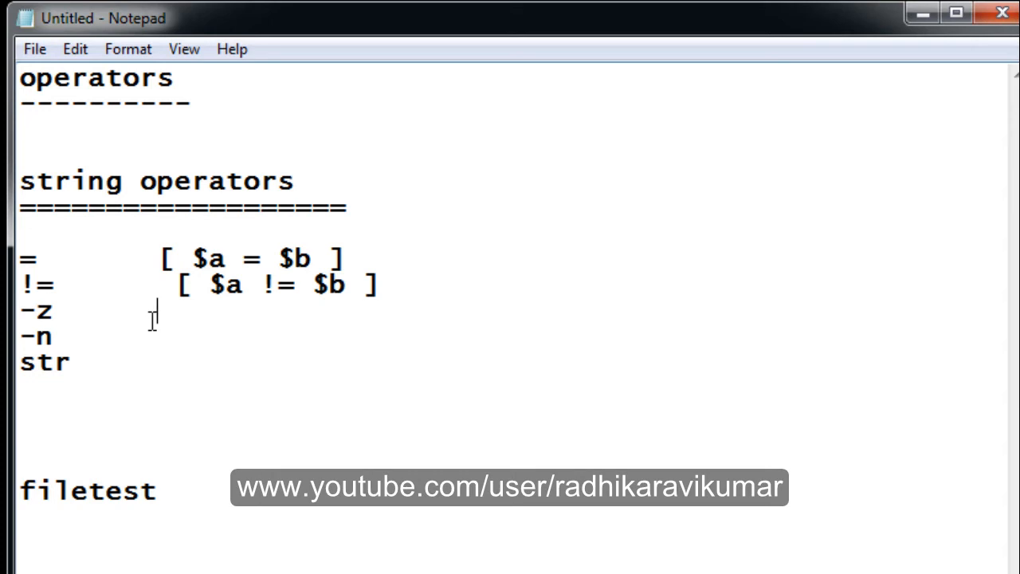
# Write the bracketed example '[ -z $a ]' on the -z line
pyautogui.write('[]')
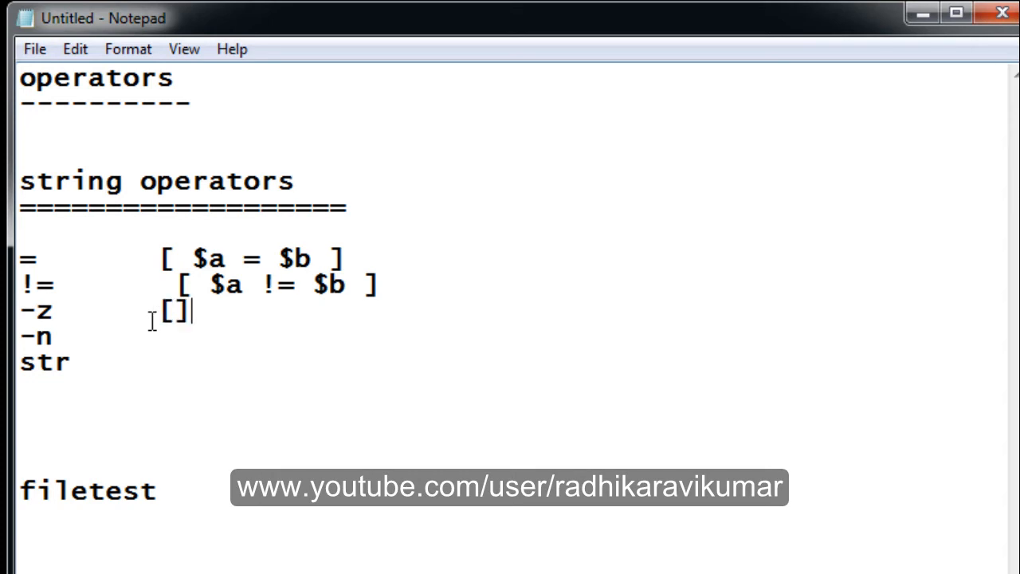
pyautogui.write('-')
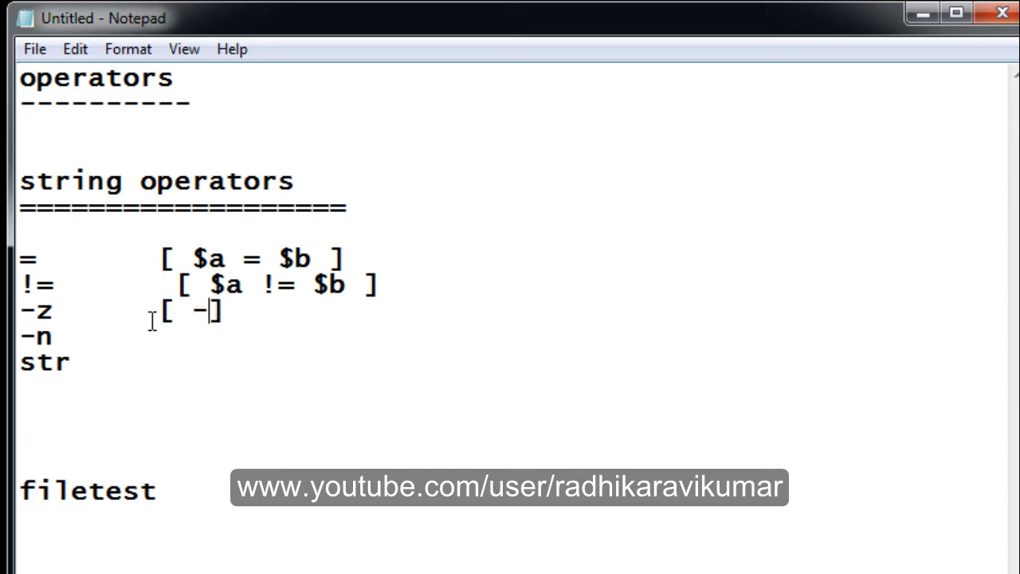
pyautogui.write('z')
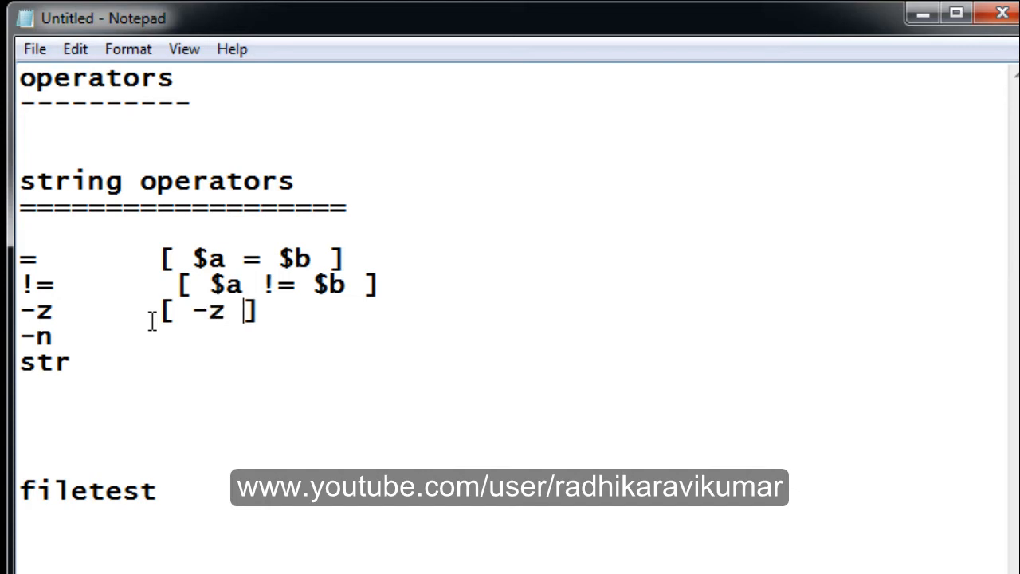
pyautogui.write('$a')
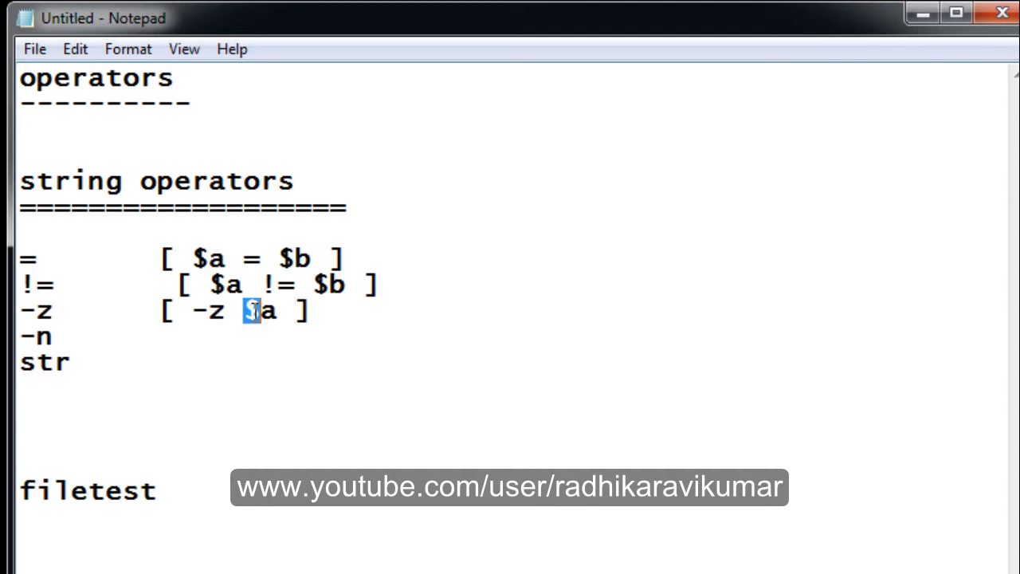
pyautogui.doubleClick(259, 311)
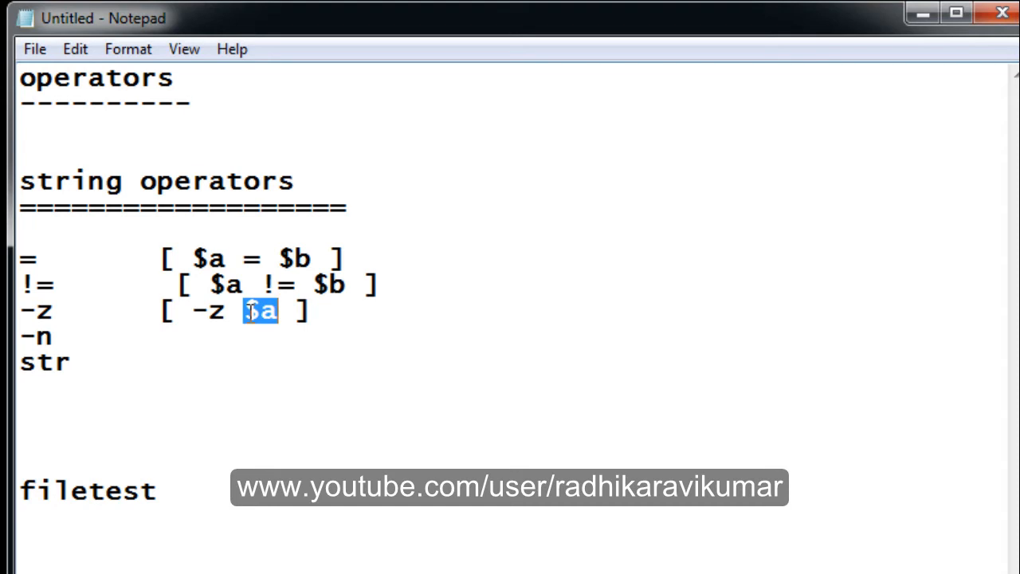
# Follow it with '---> true if the size is zero' and highlight z and $a
pyautogui.write('-n')
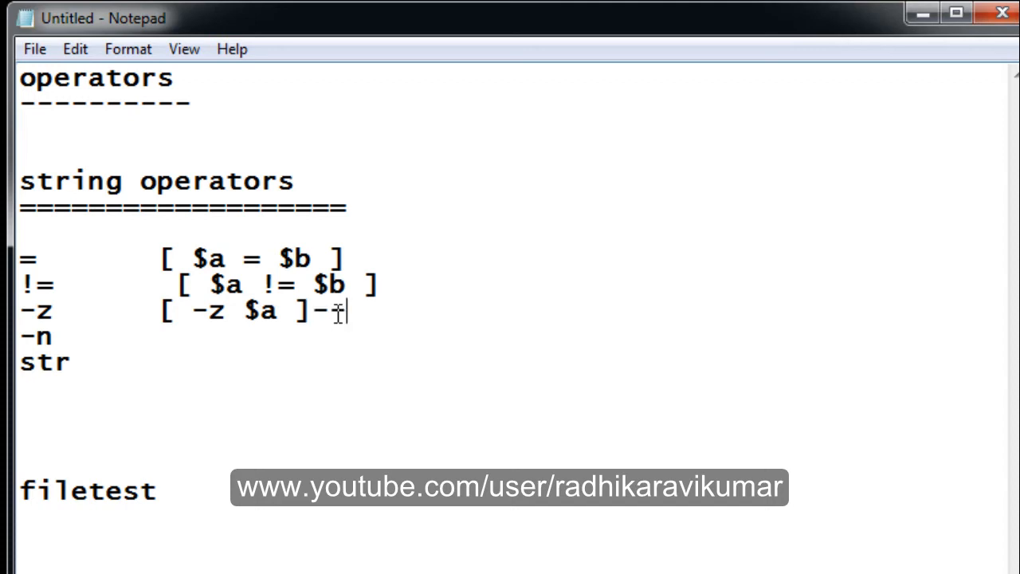
pyautogui.write('> trye')
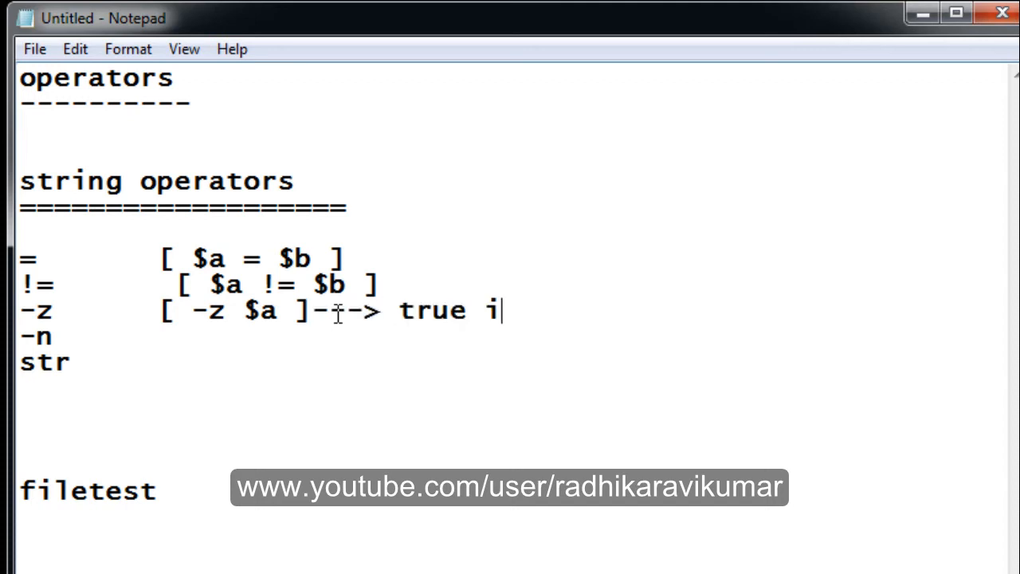
pyautogui.write('f the size is ze')
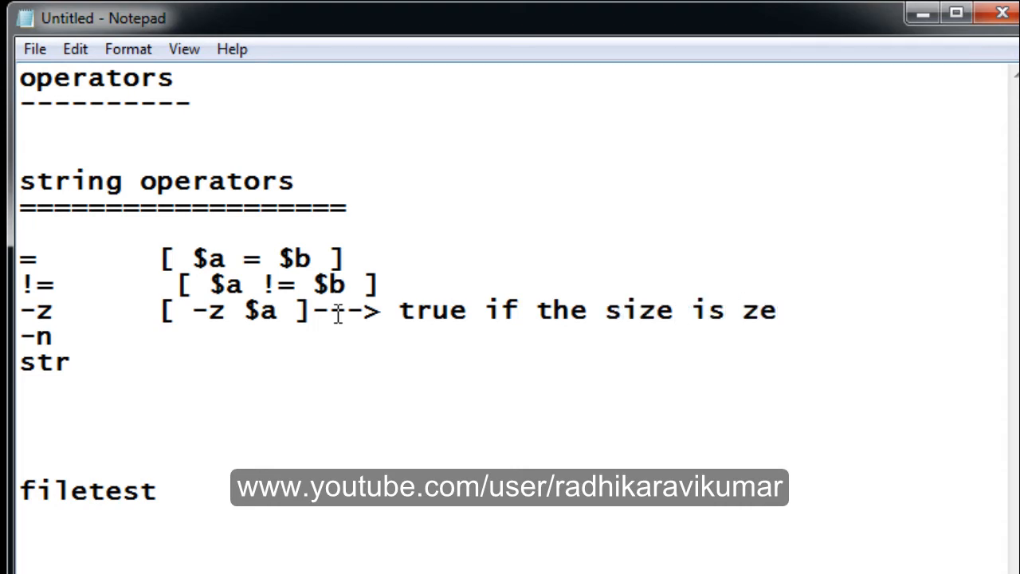
pyautogui.write('ro')
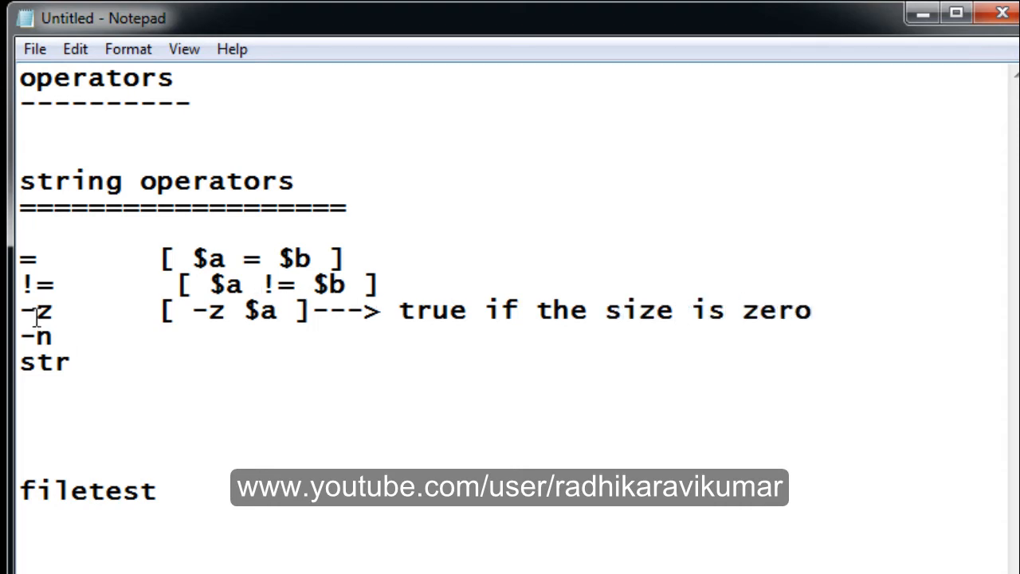
pyautogui.doubleClick(44, 311)
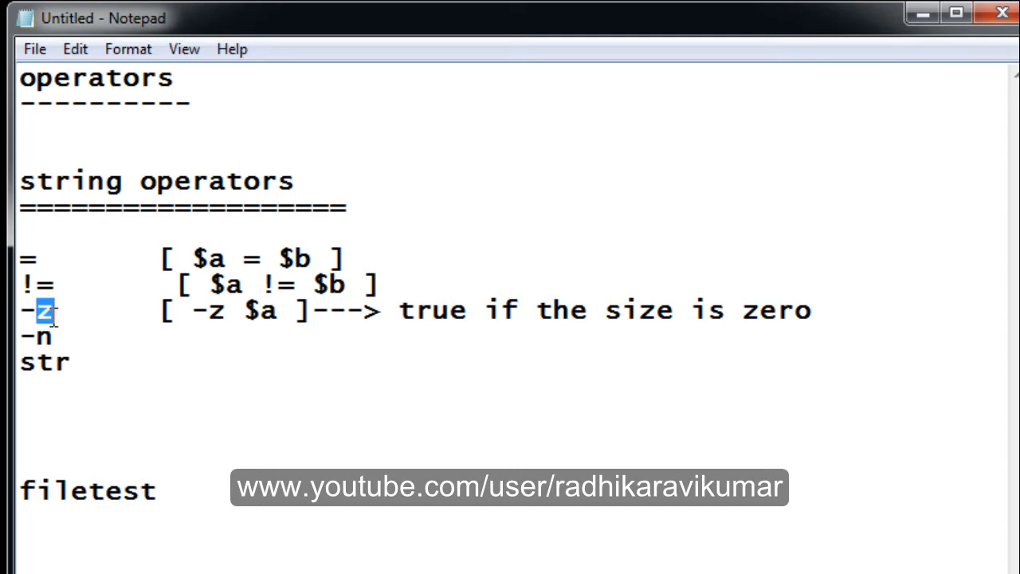
pyautogui.moveTo(153, 315)
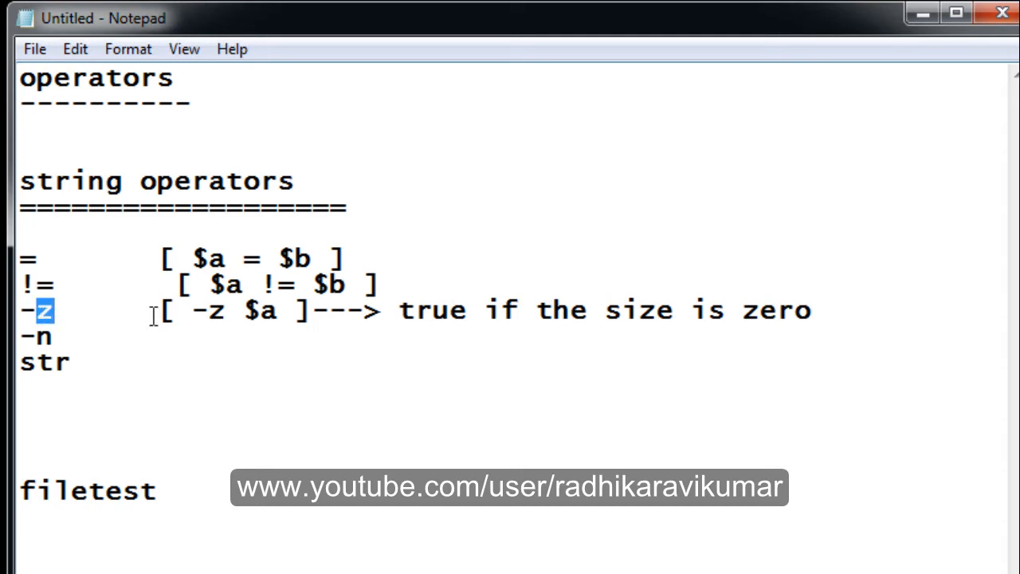
pyautogui.doubleClick(261, 309)
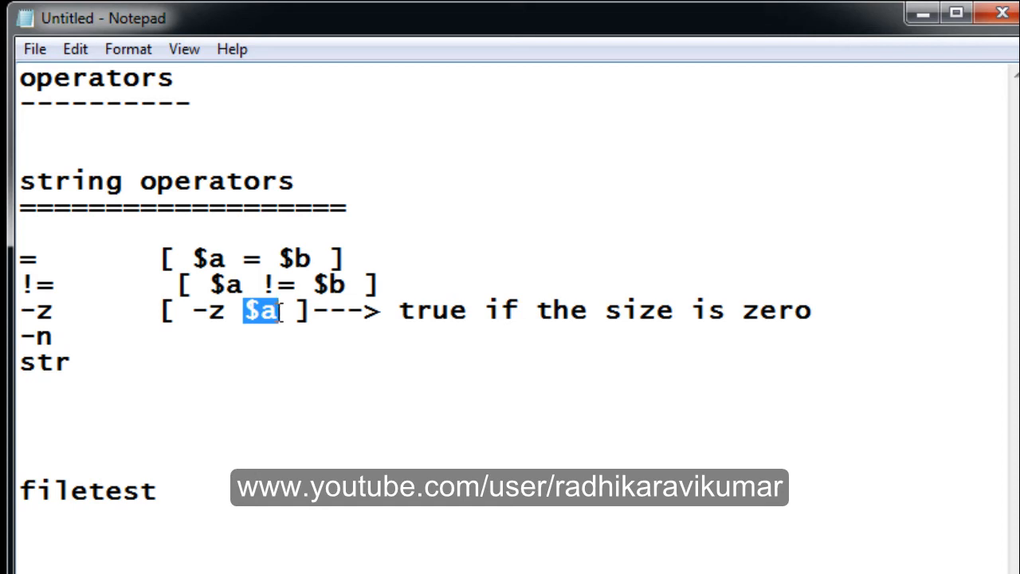
pyautogui.moveTo(545, 383)
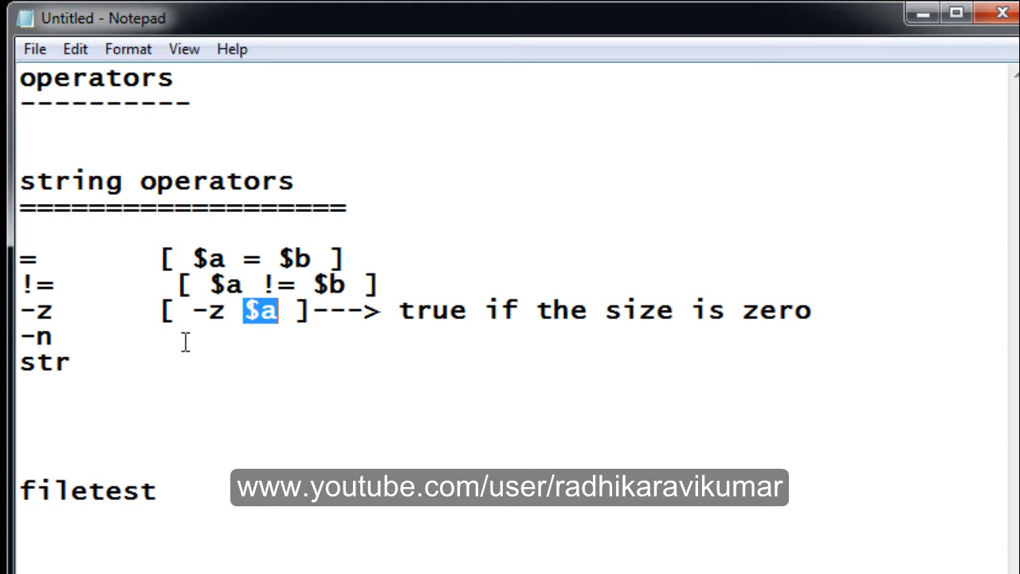
pyautogui.moveTo(150, 365)
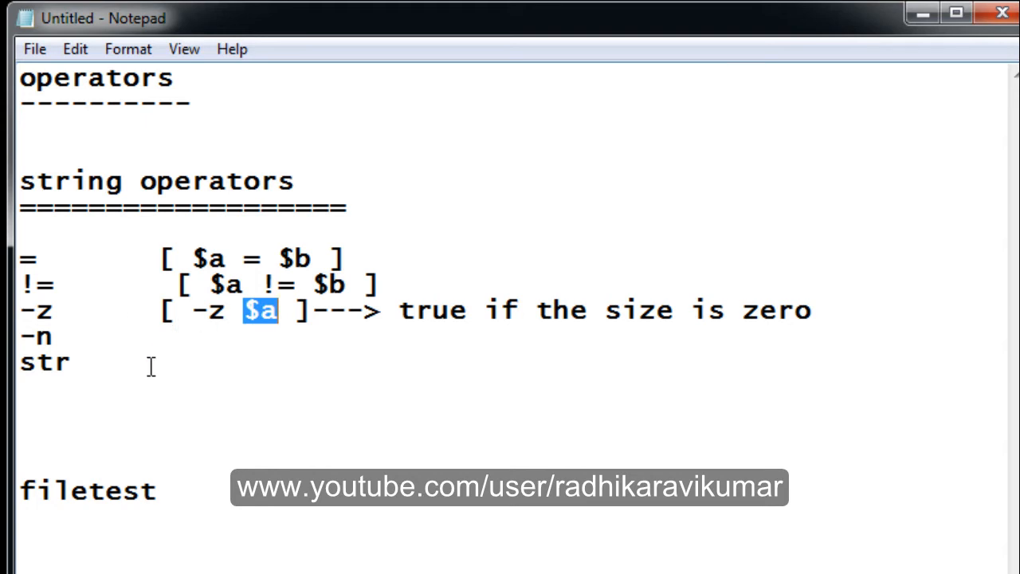
# Write the bracketed example '[ -n $a ]' on the -n line
pyautogui.click(52, 337)
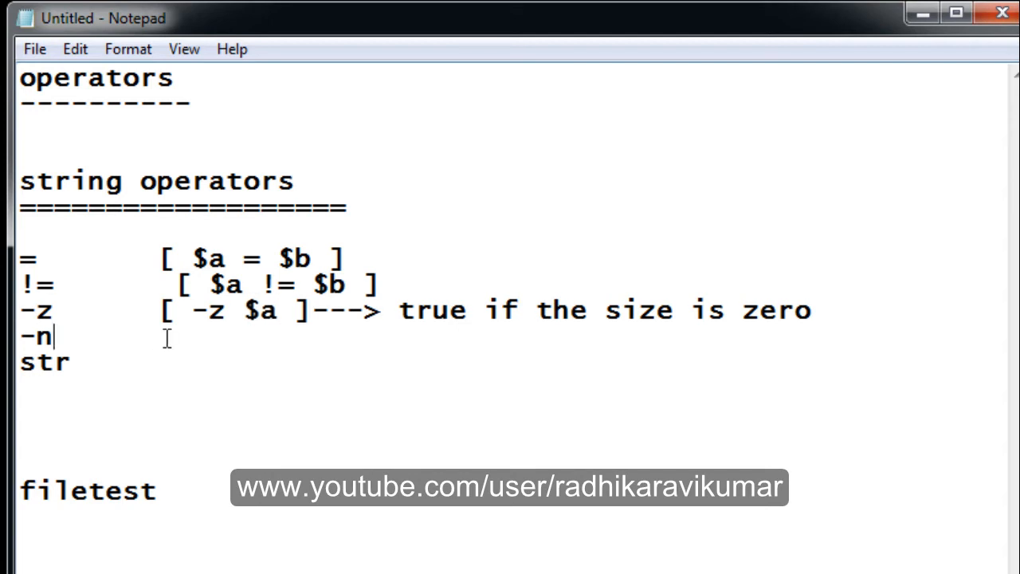
pyautogui.write('[]')
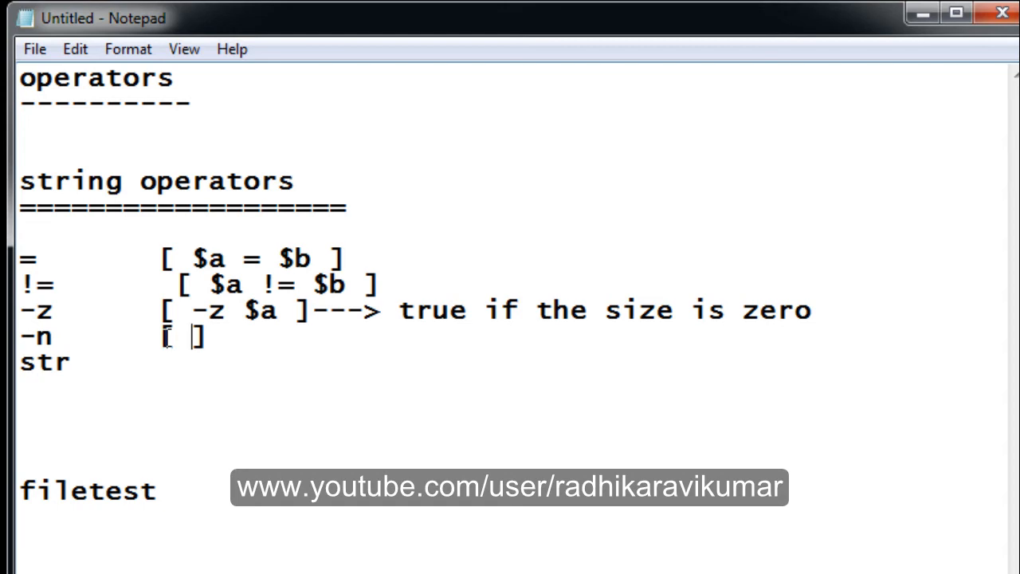
pyautogui.write('-')
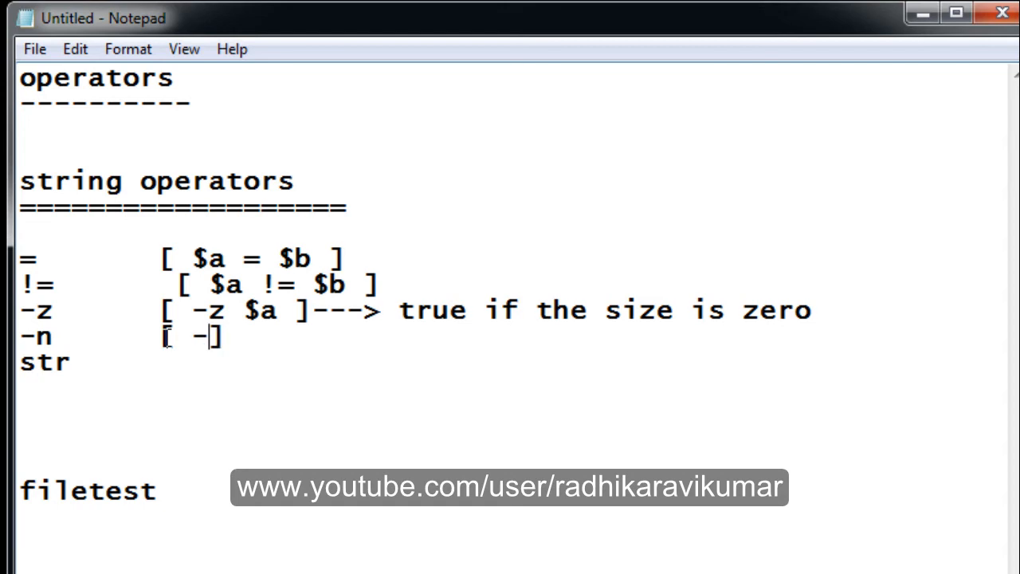
pyautogui.write('n ]')
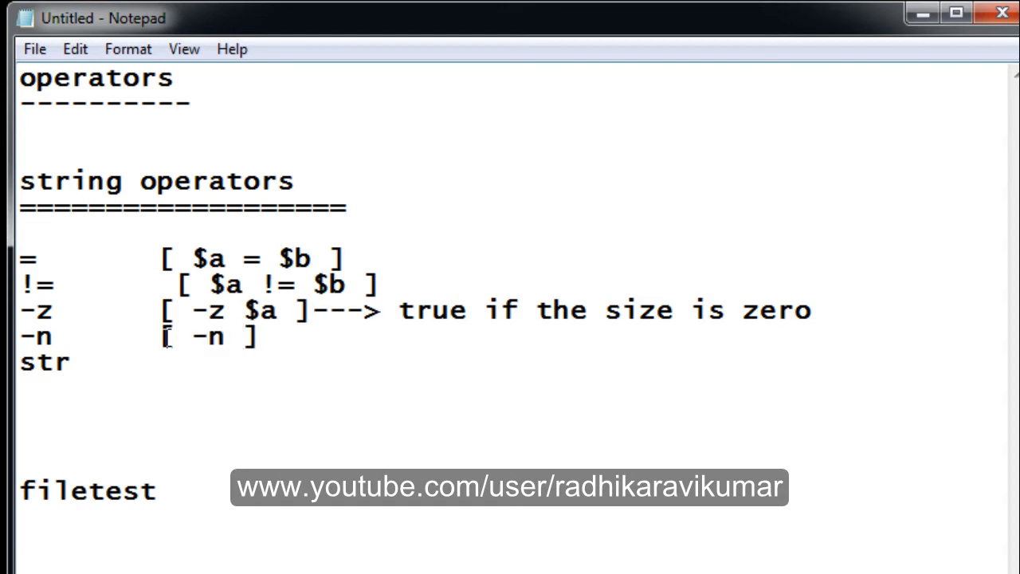
pyautogui.write('$')
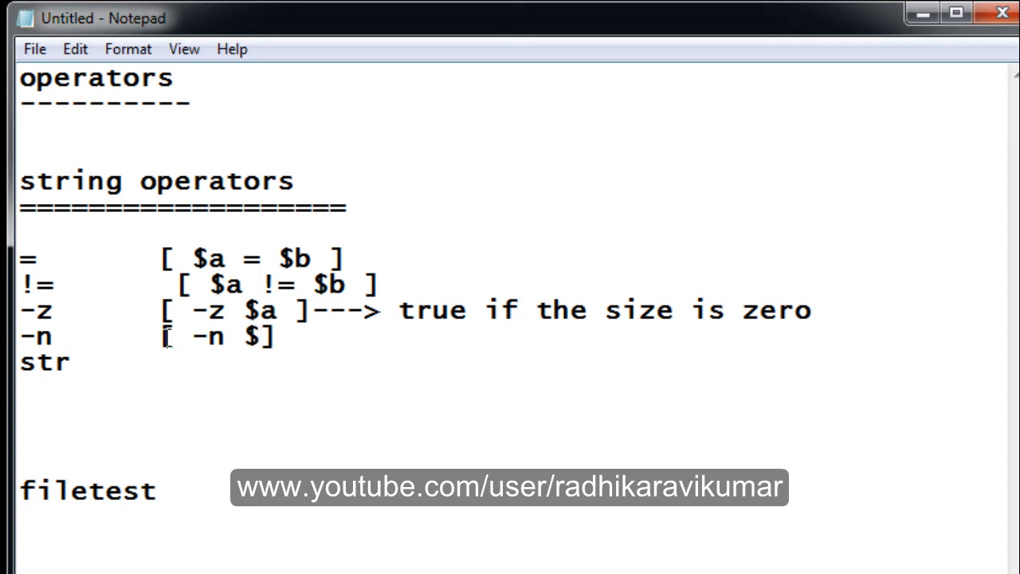
pyautogui.write('a')
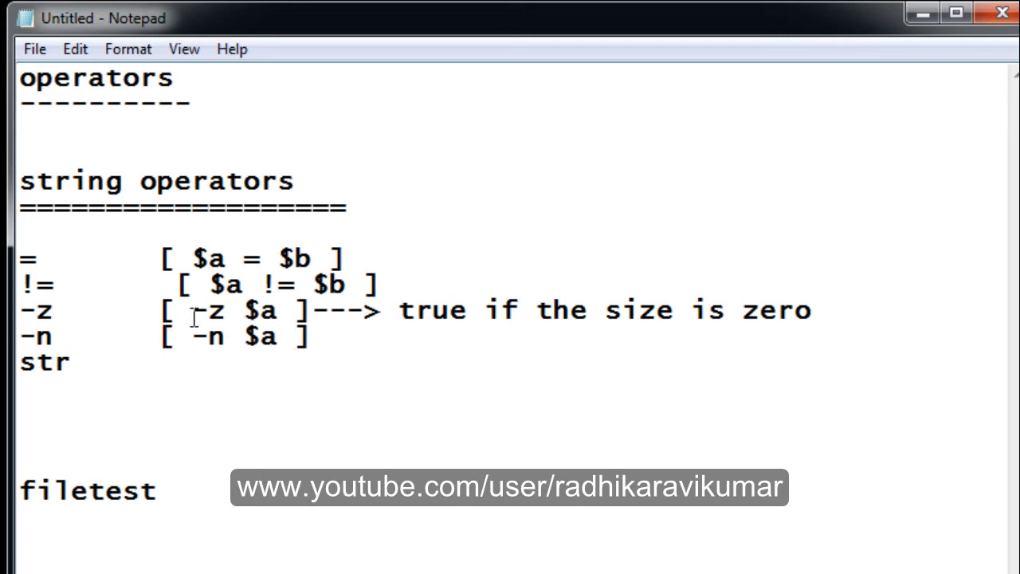
pyautogui.doubleClick(261, 336)
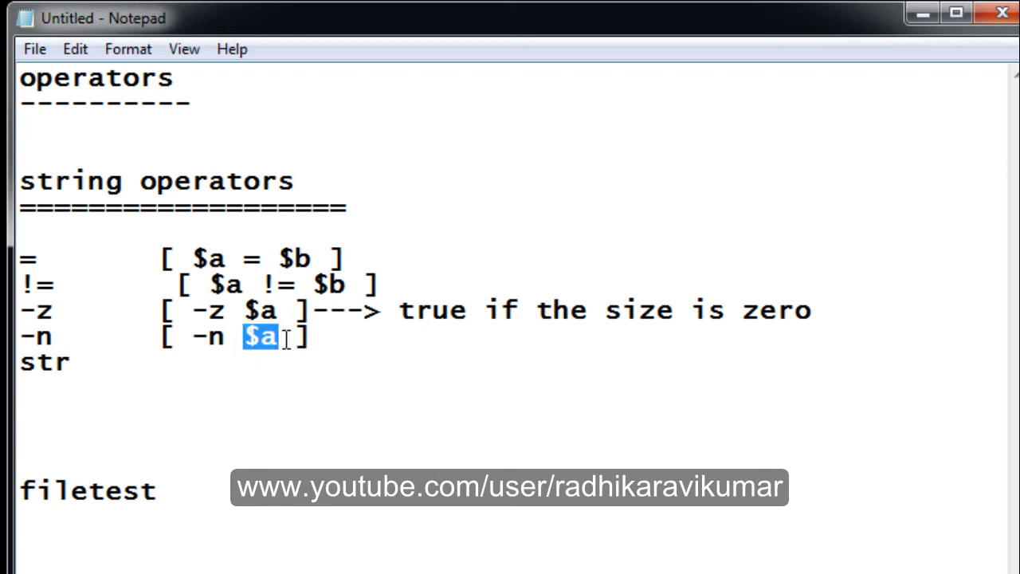
pyautogui.moveTo(380, 333)
pyautogui.write('----')
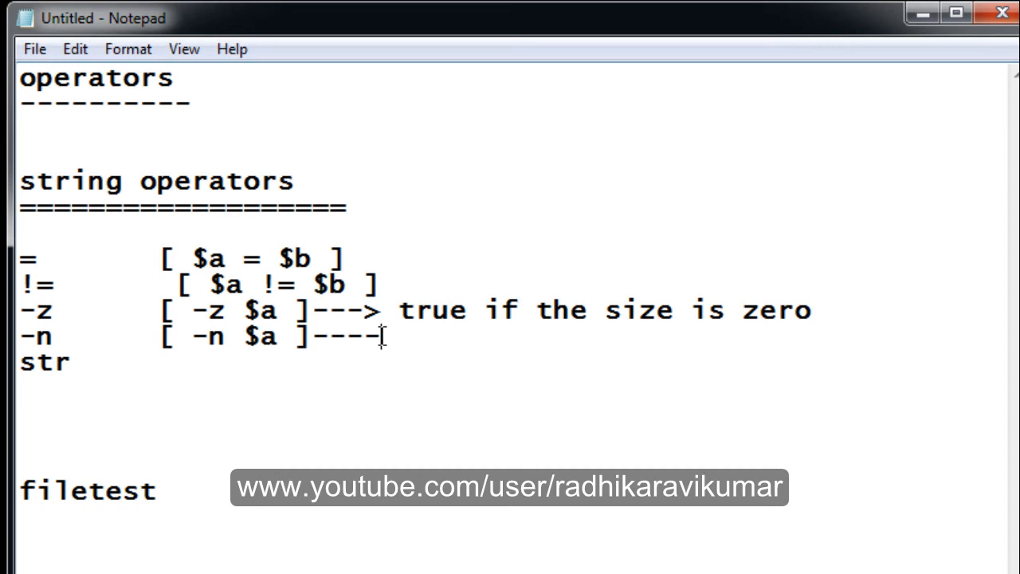
# Follow it with the arrow and 'true if the size is non-zero'
pyautogui.write('>')
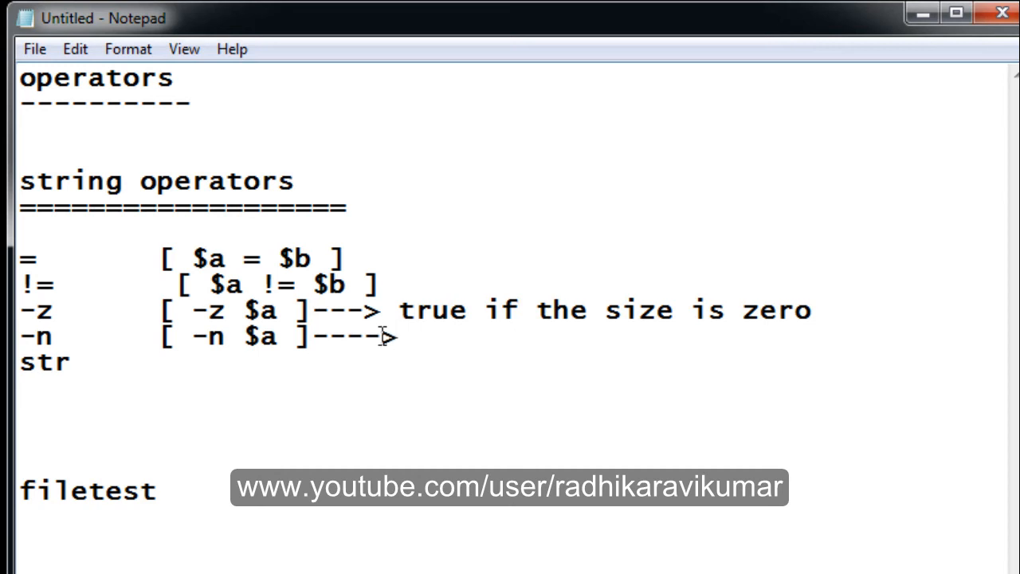
pyautogui.write('true')
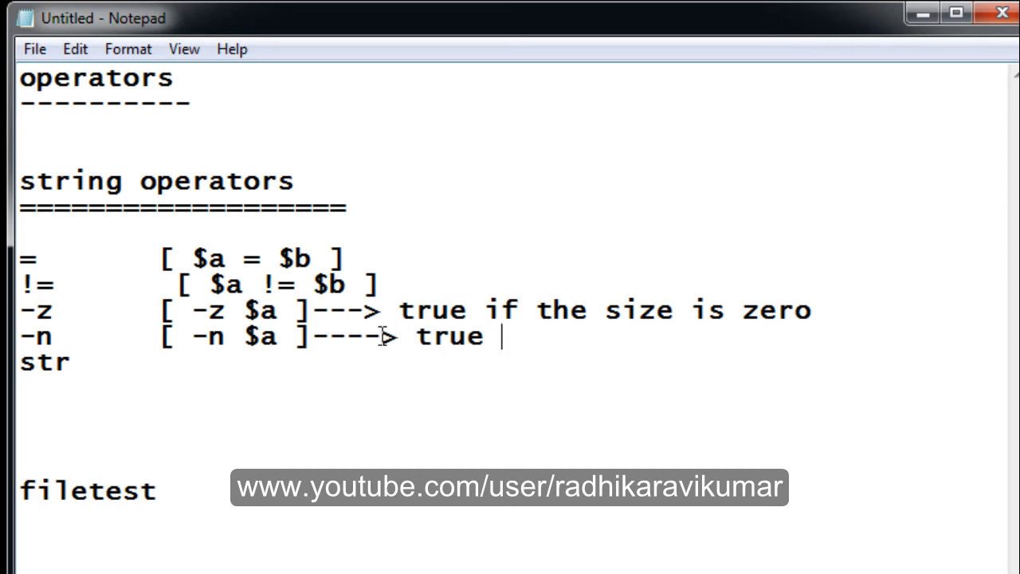
pyautogui.write('if the si')
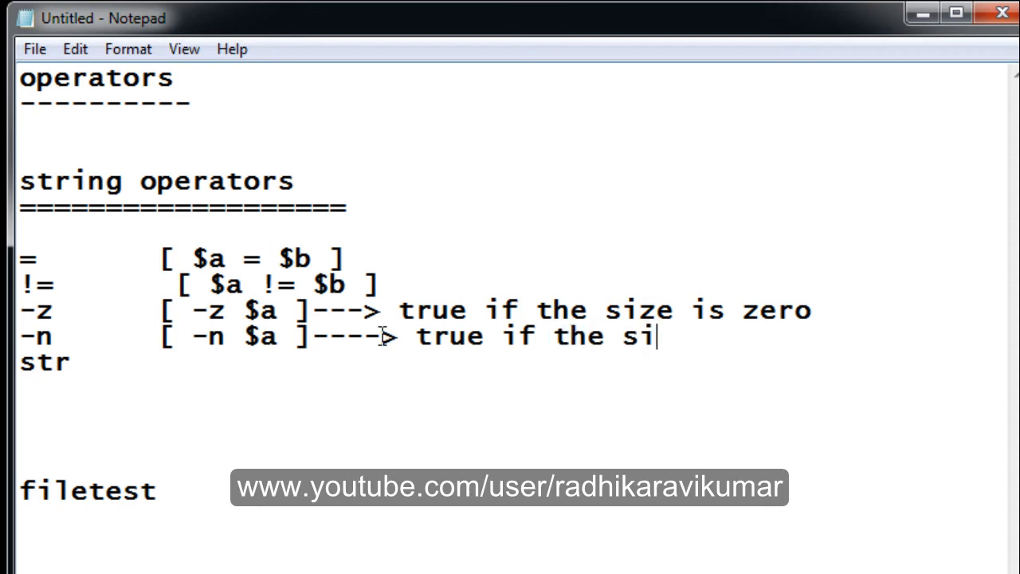
pyautogui.write('ze is non')
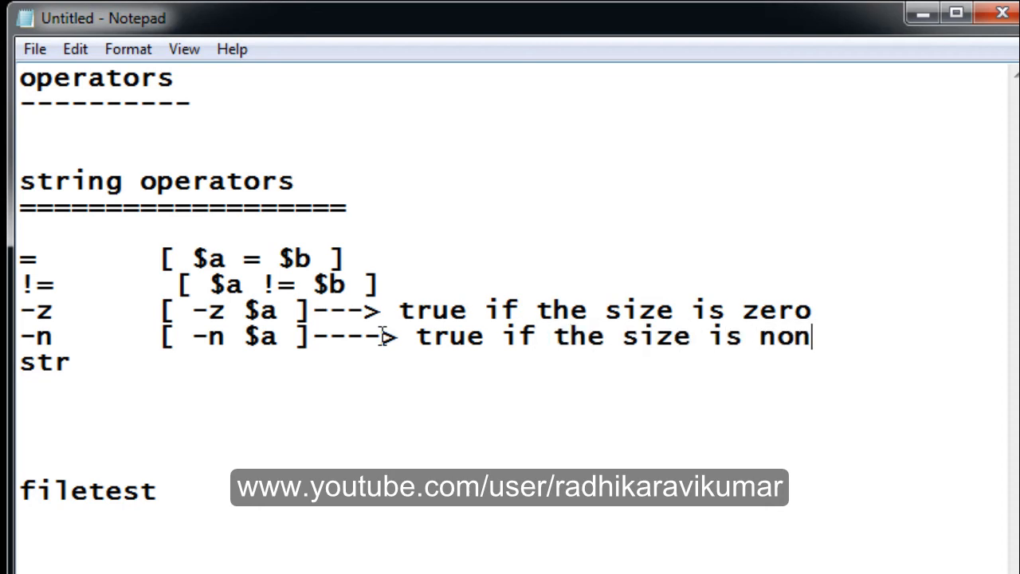
pyautogui.write('-zero')
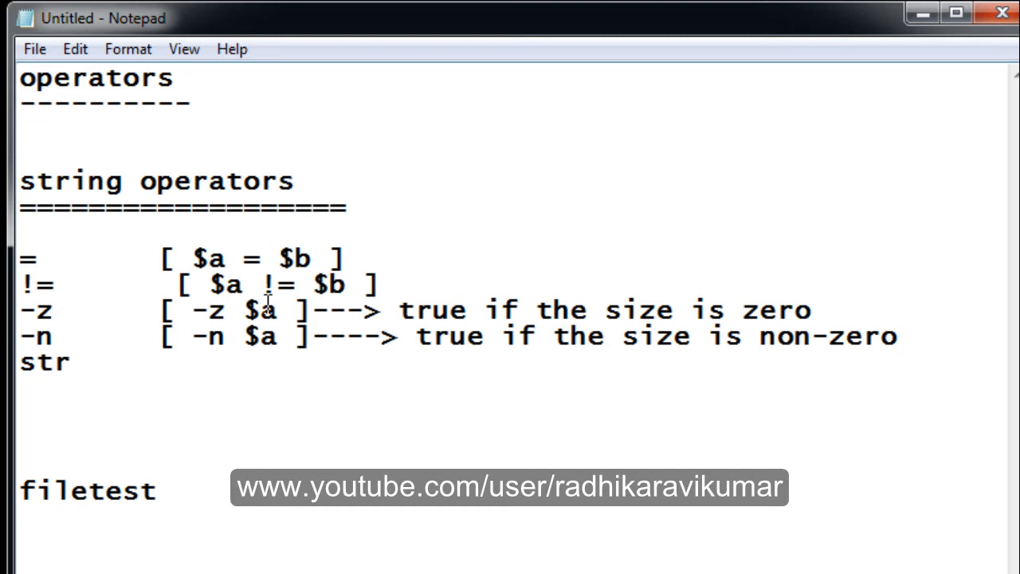
pyautogui.moveTo(386, 344)
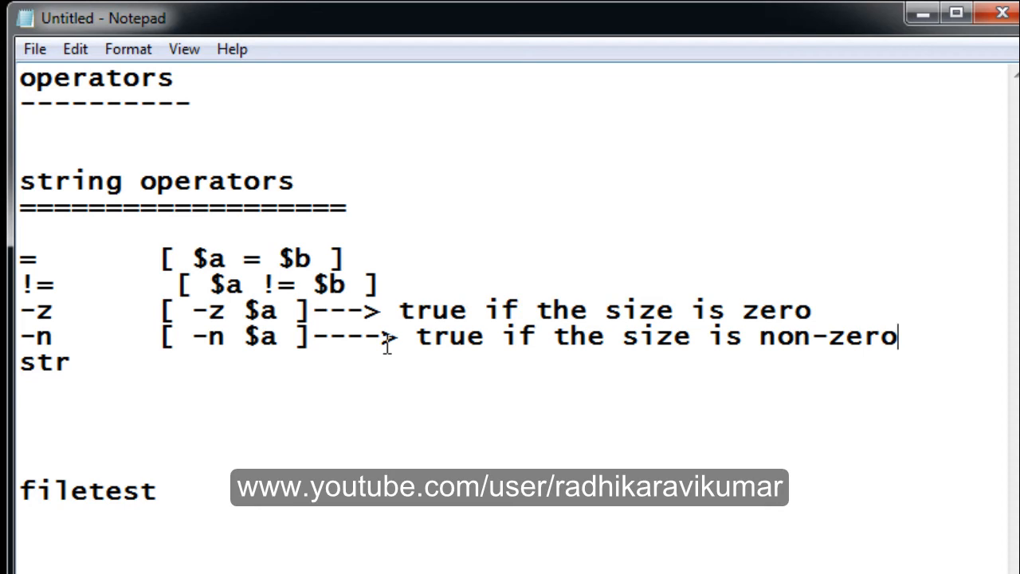
pyautogui.moveTo(281, 307)
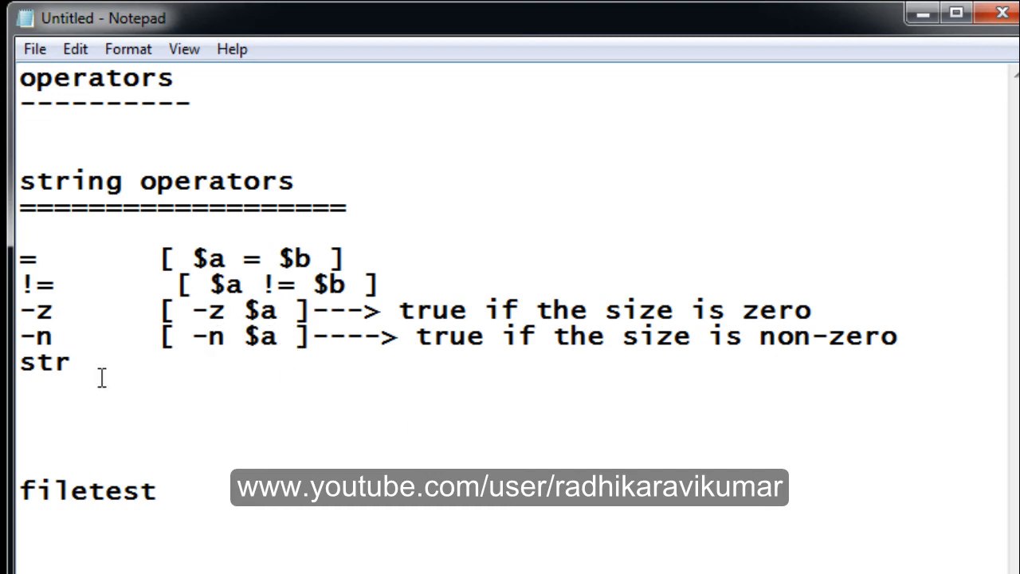
pyautogui.moveTo(201, 375)
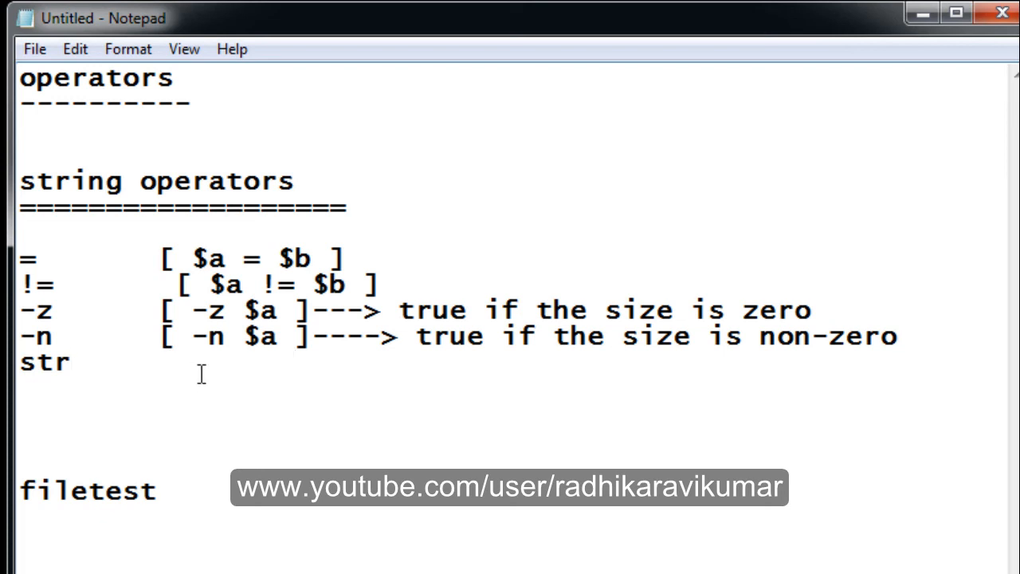
# Write '[ $a ]---> false if the str is empty' on the str line
pyautogui.write('[]')
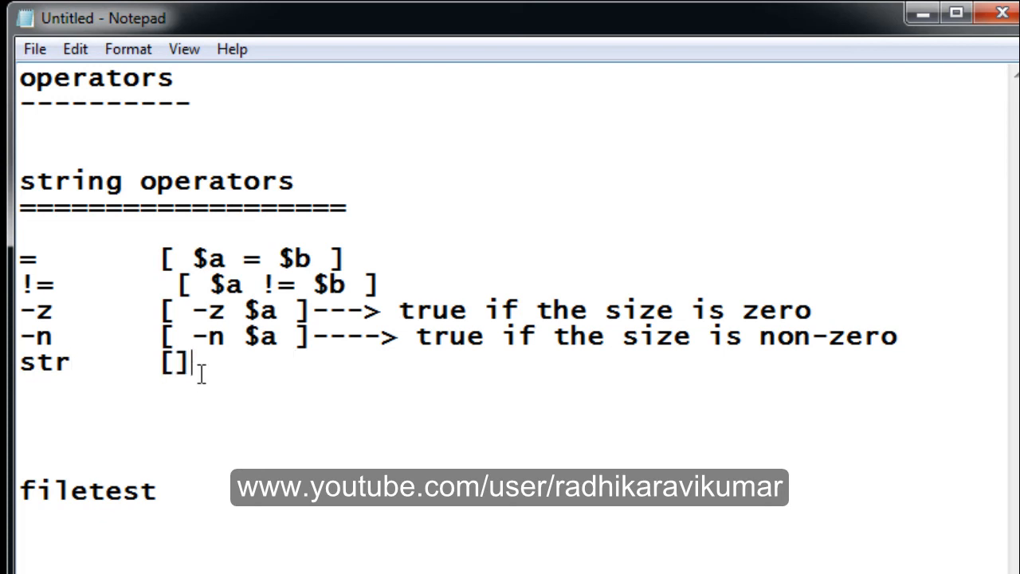
pyautogui.write('$')
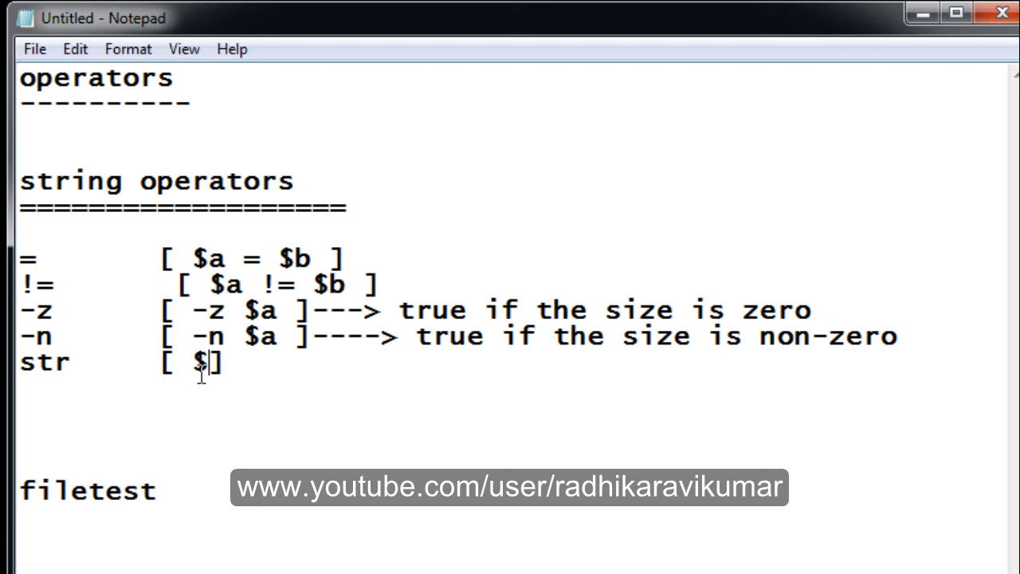
pyautogui.write('a')
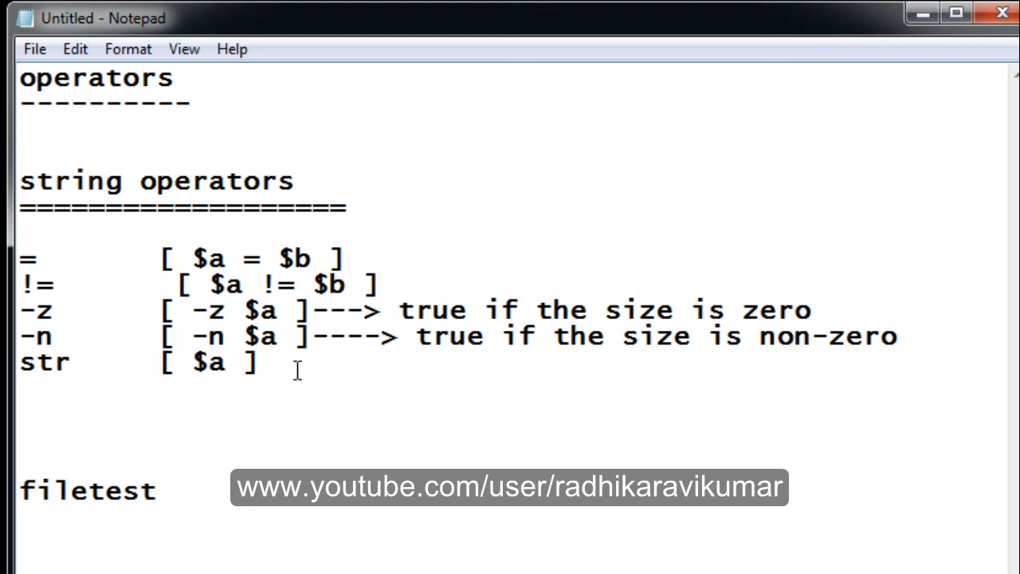
pyautogui.write('---> fa')
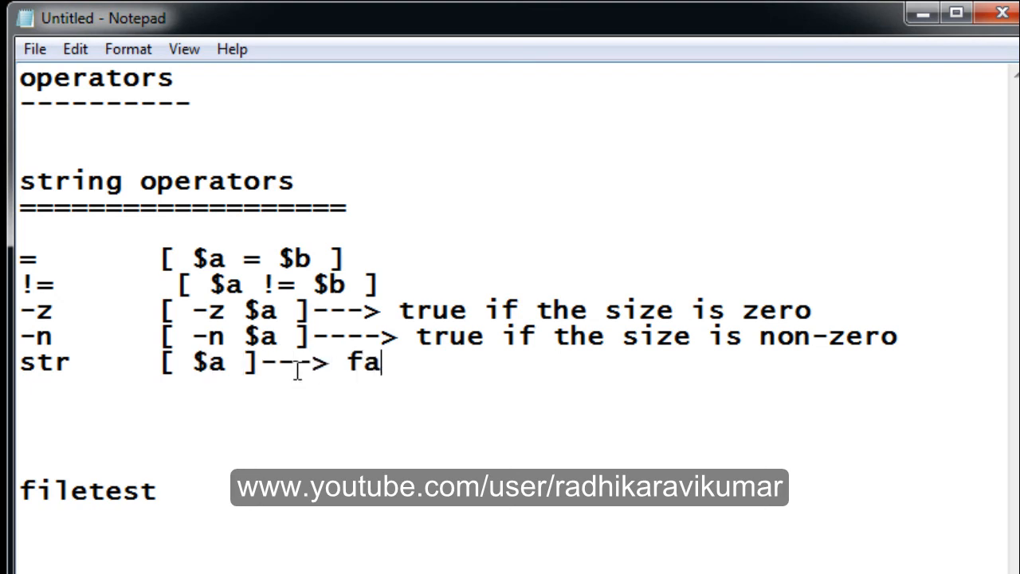
pyautogui.write('lse if the')
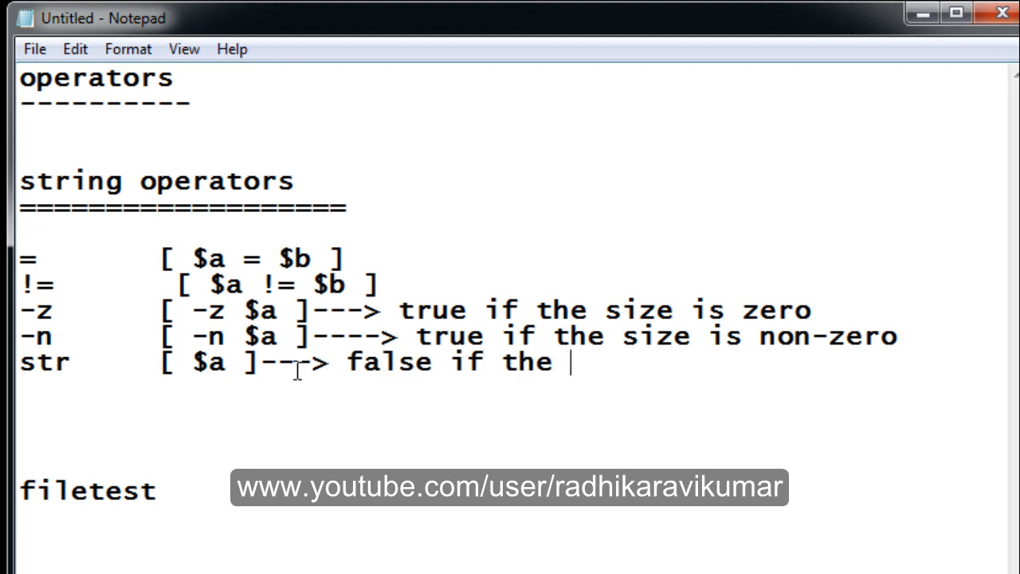
pyautogui.write('str is em')
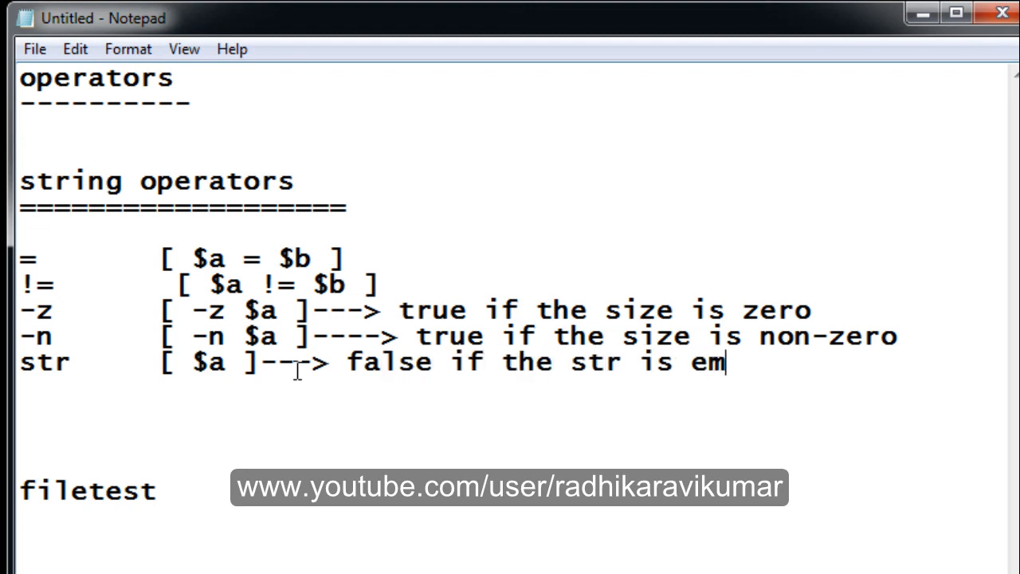
pyautogui.write('pty')
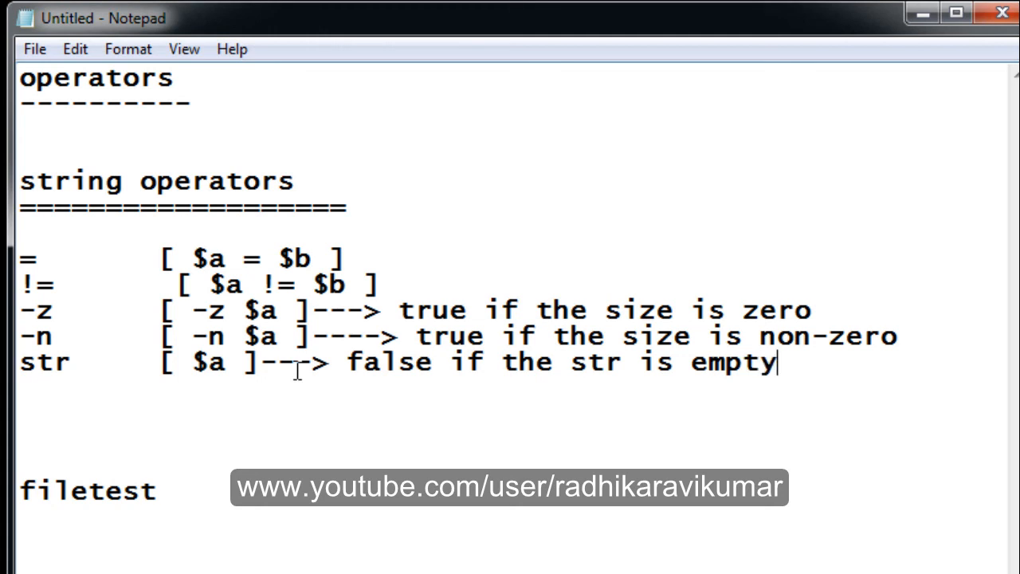
pyautogui.moveTo(586, 279)
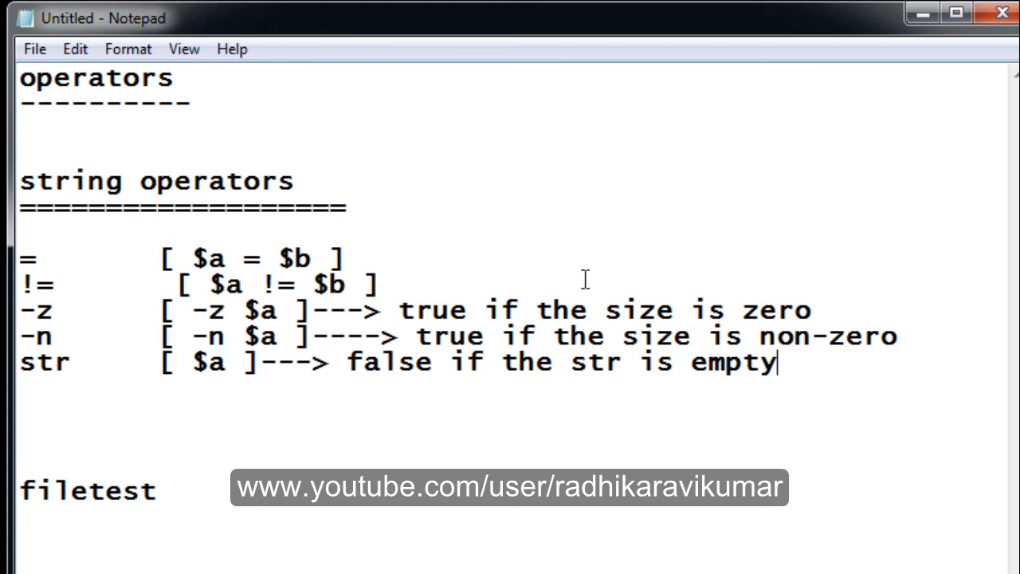
pyautogui.moveTo(471, 222)
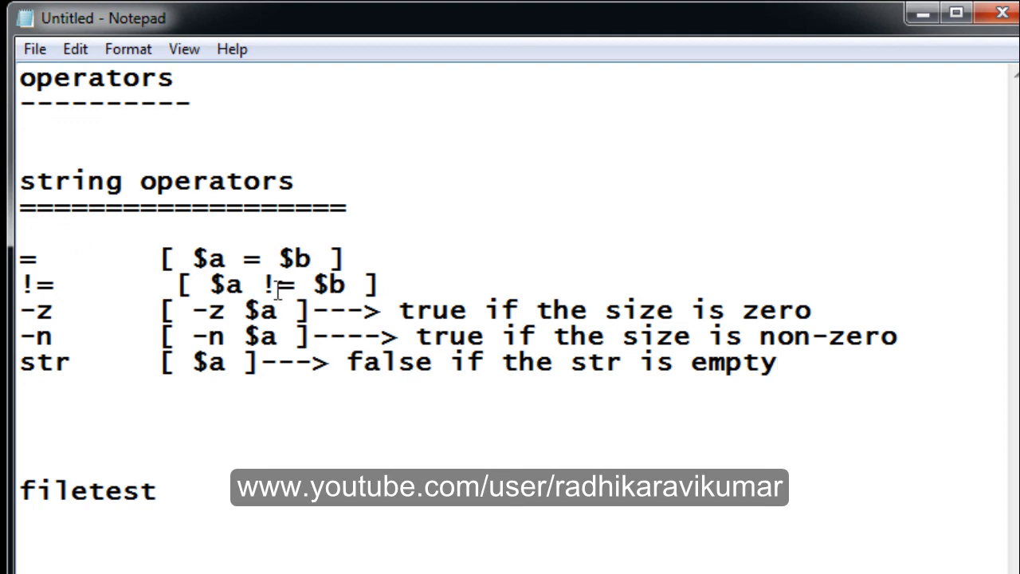
pyautogui.moveTo(392, 323)
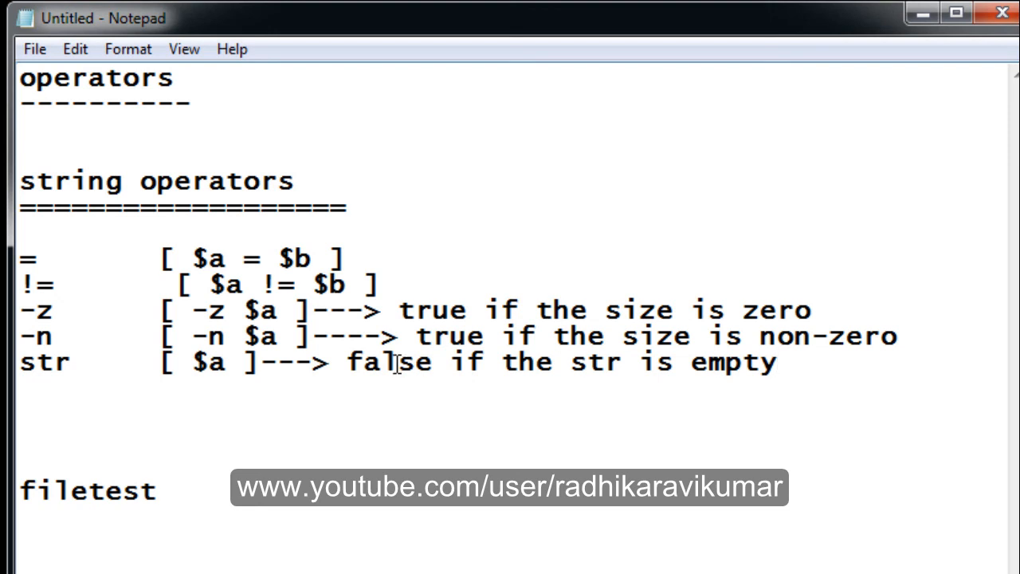
pyautogui.click(776, 363)
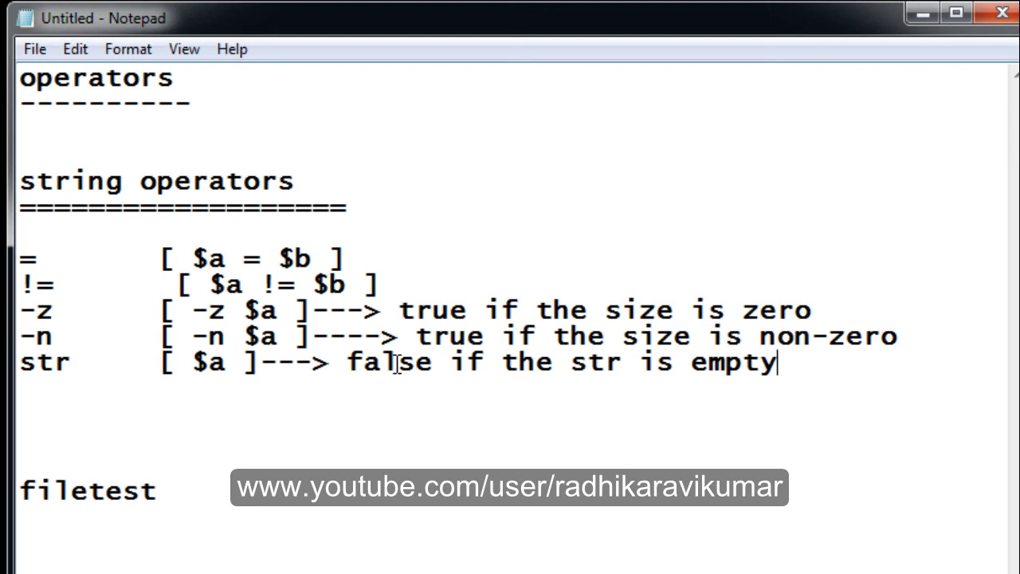